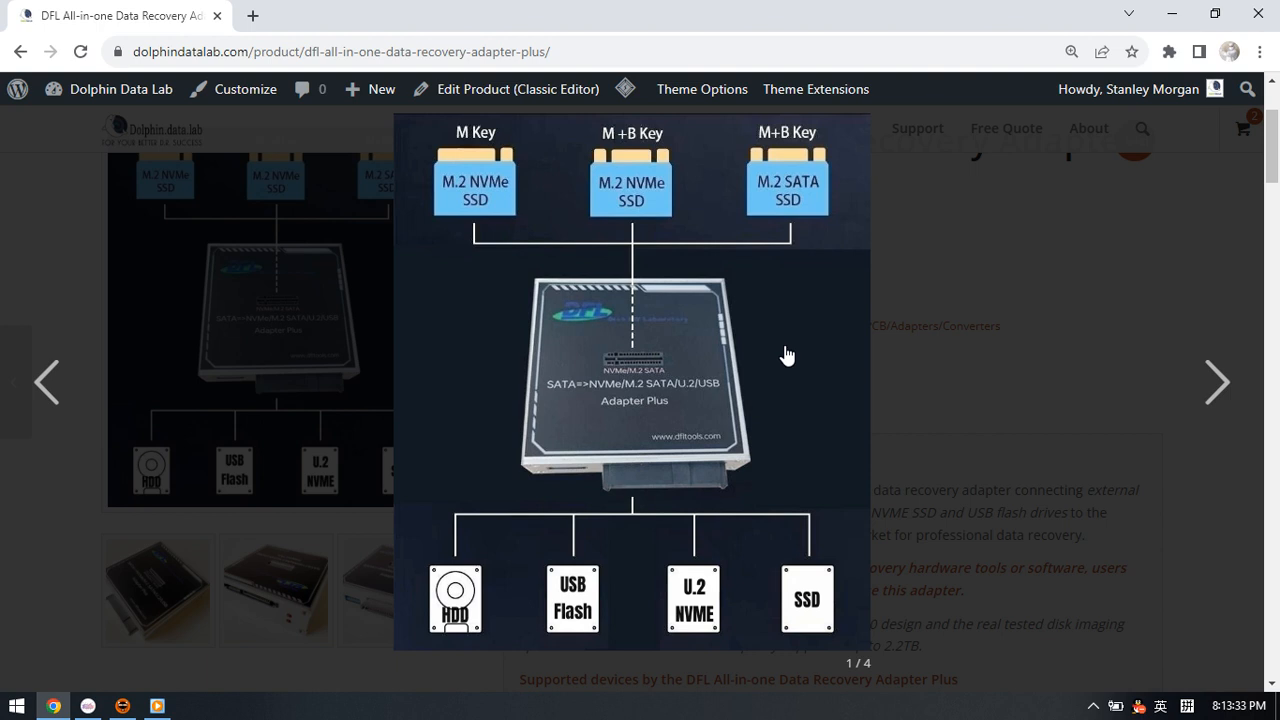
pyautogui.moveTo(600, 412)
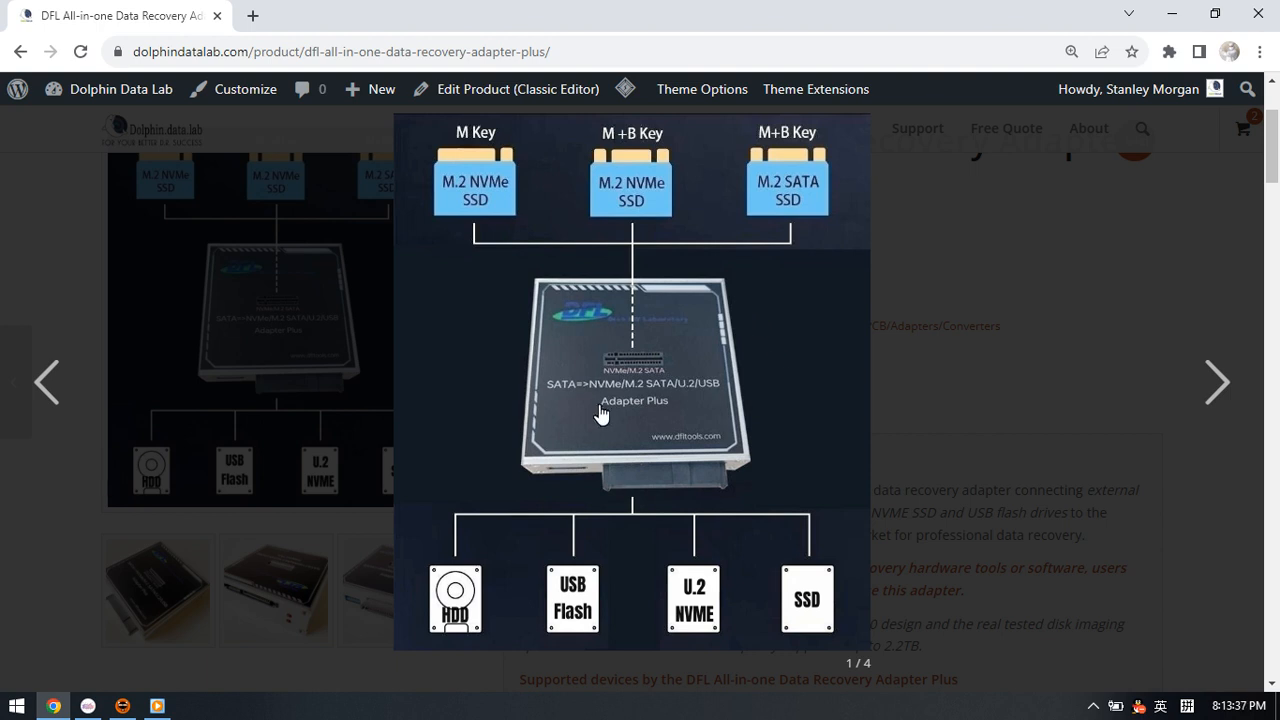
pyautogui.moveTo(510, 220)
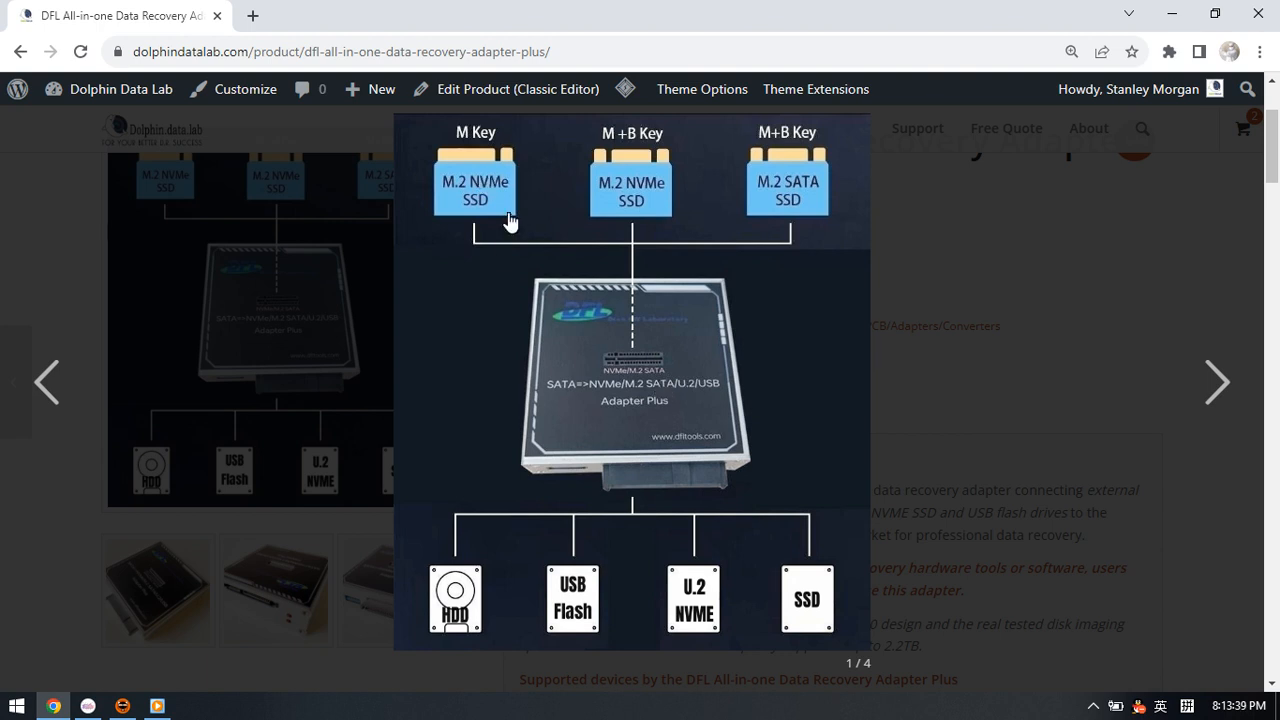
pyautogui.moveTo(488, 204)
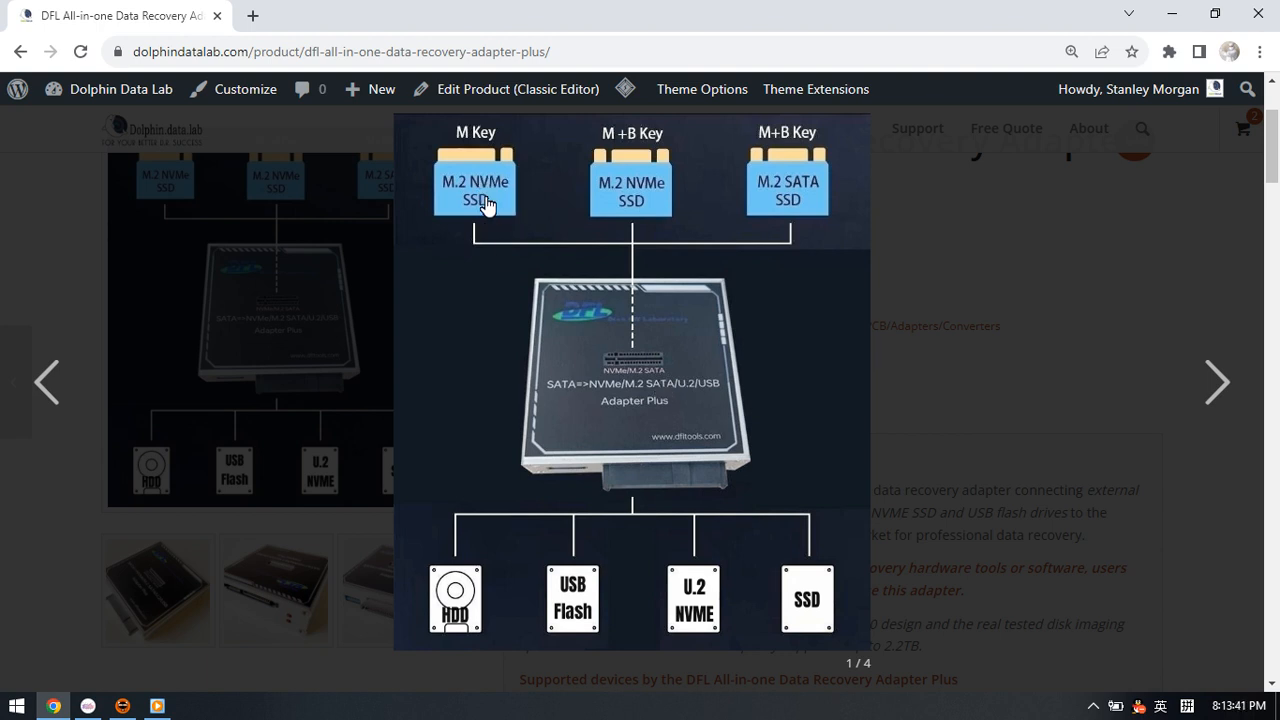
pyautogui.moveTo(500, 216)
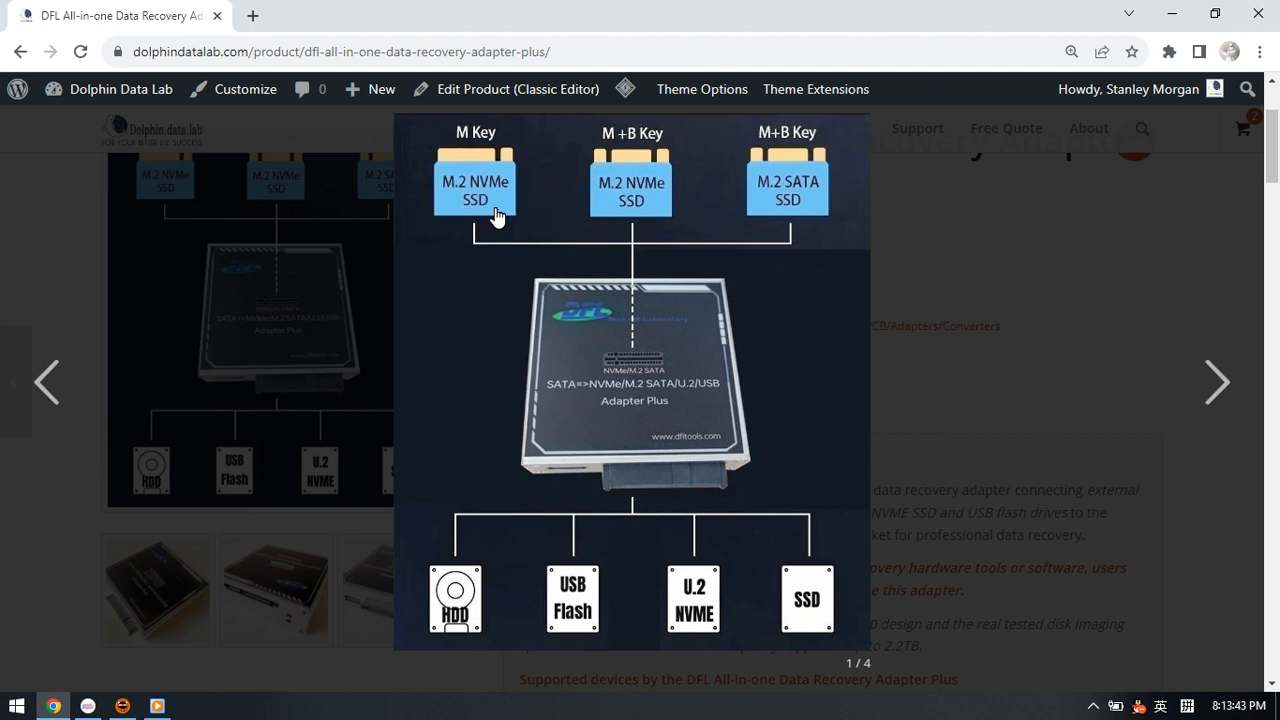
pyautogui.moveTo(664, 200)
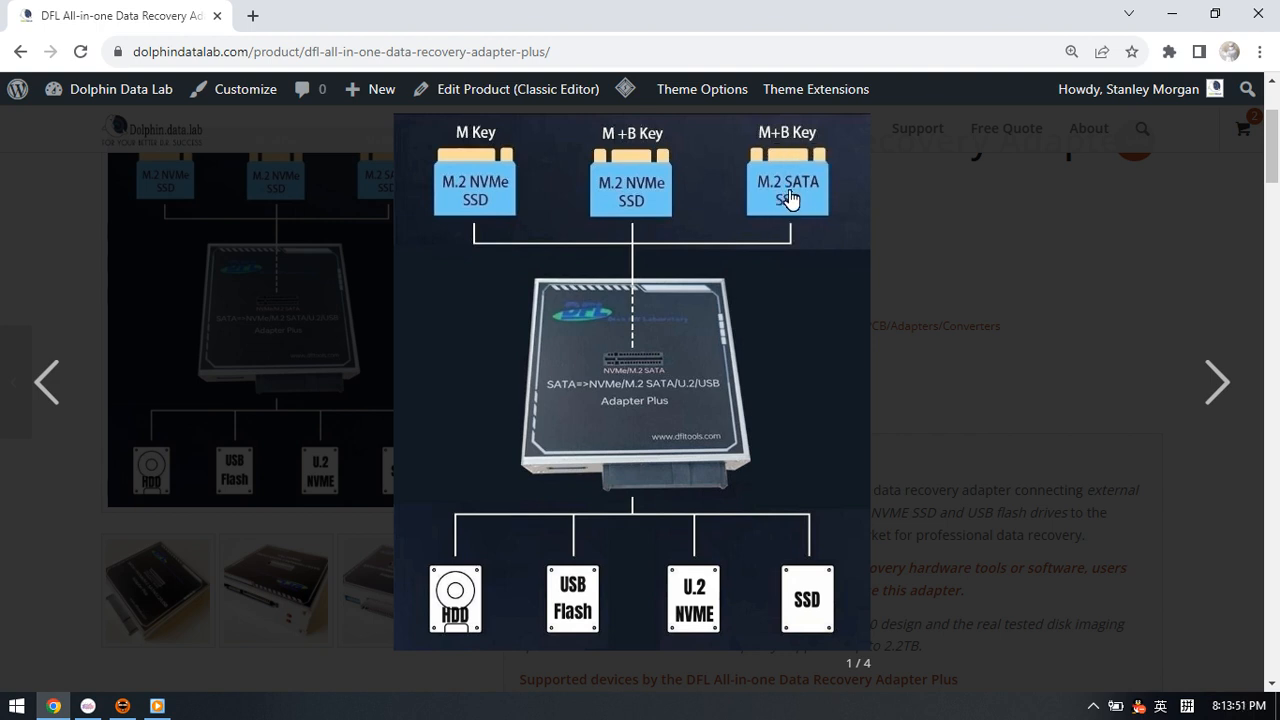
pyautogui.moveTo(690, 596)
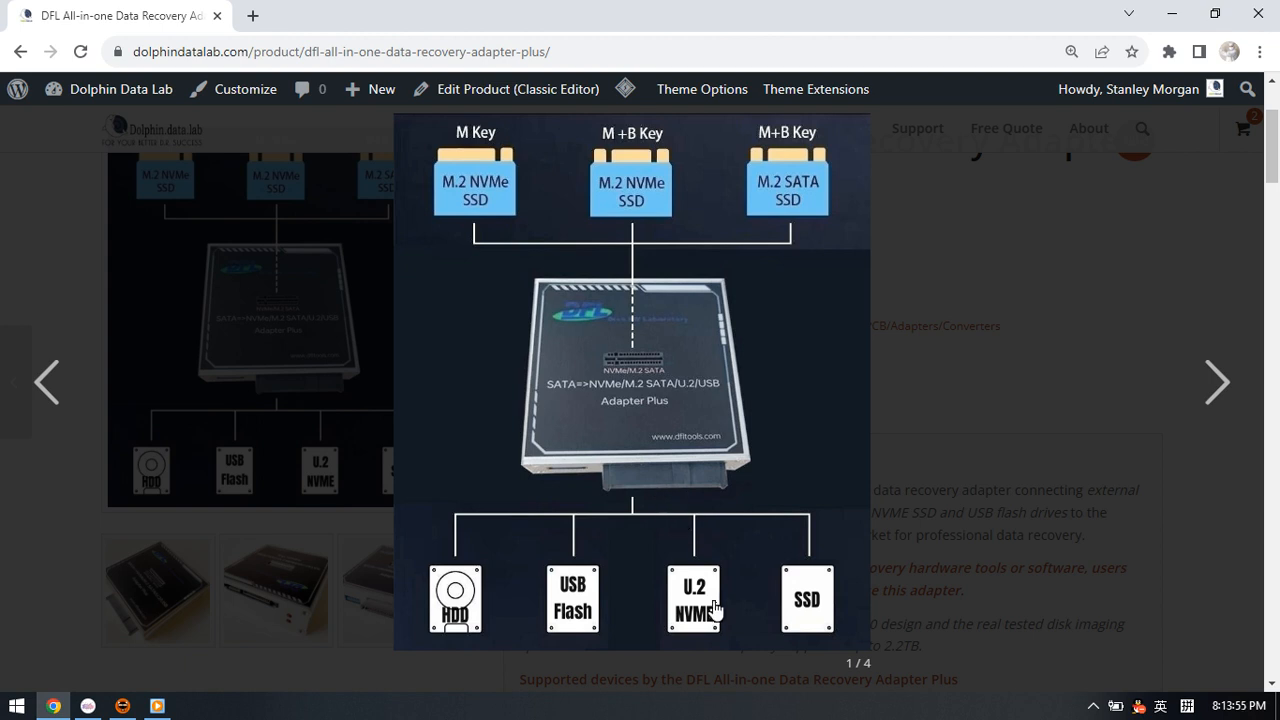
pyautogui.moveTo(708, 628)
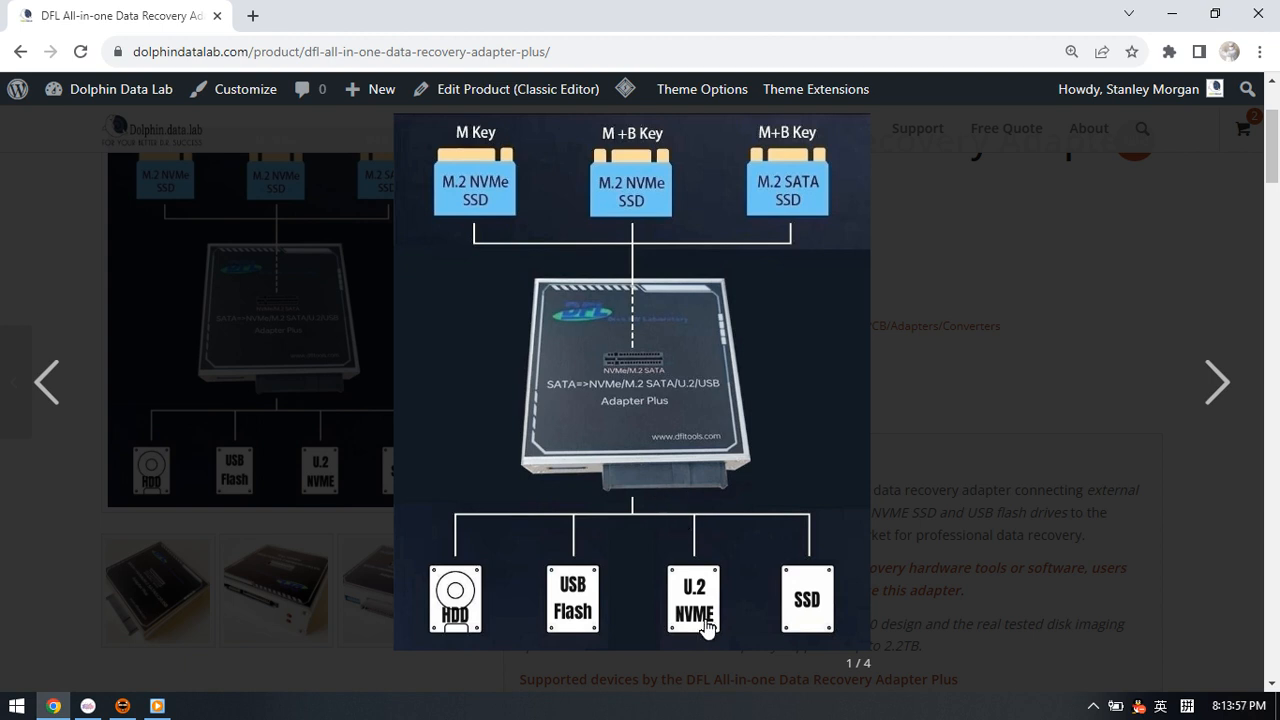
pyautogui.moveTo(570, 476)
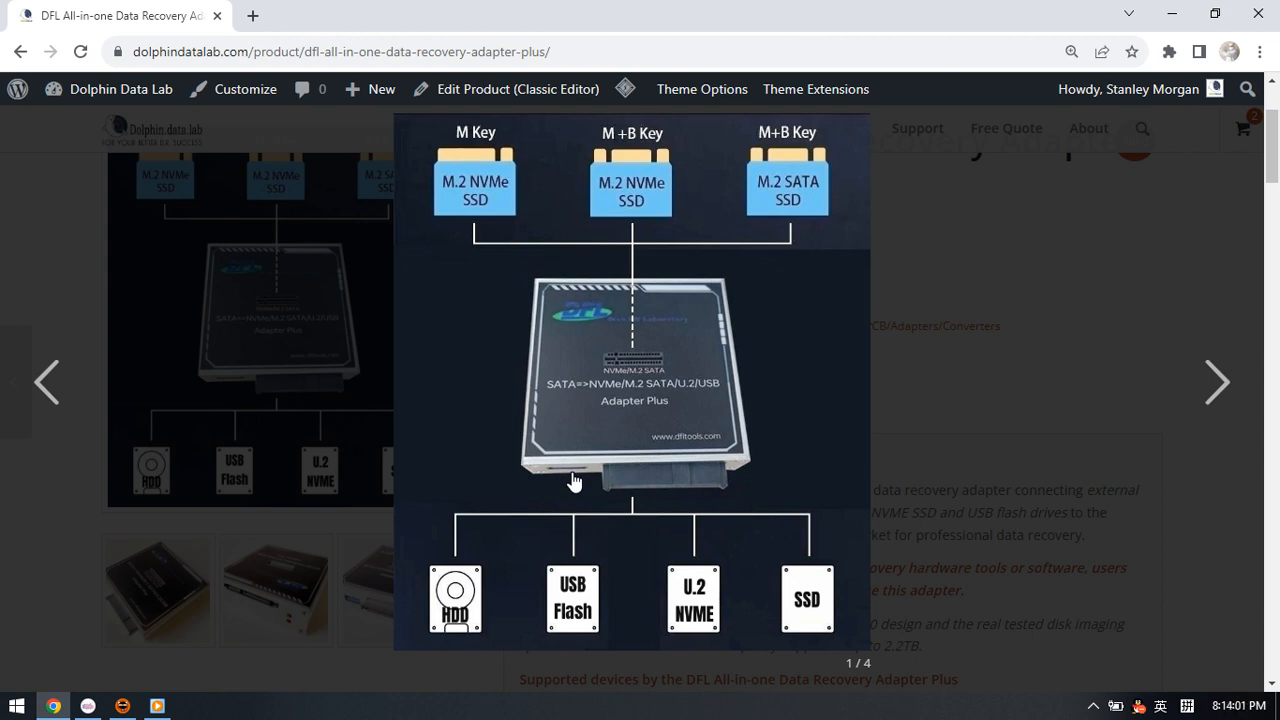
pyautogui.moveTo(848, 624)
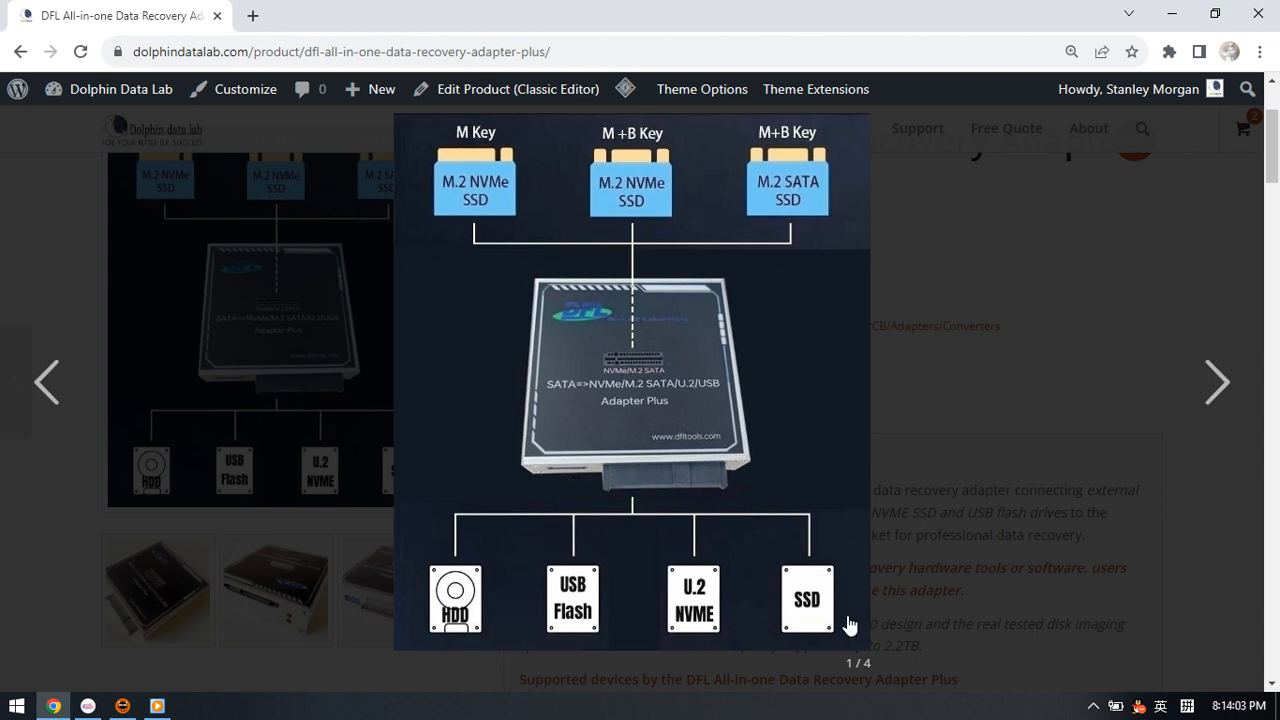
pyautogui.moveTo(620, 512)
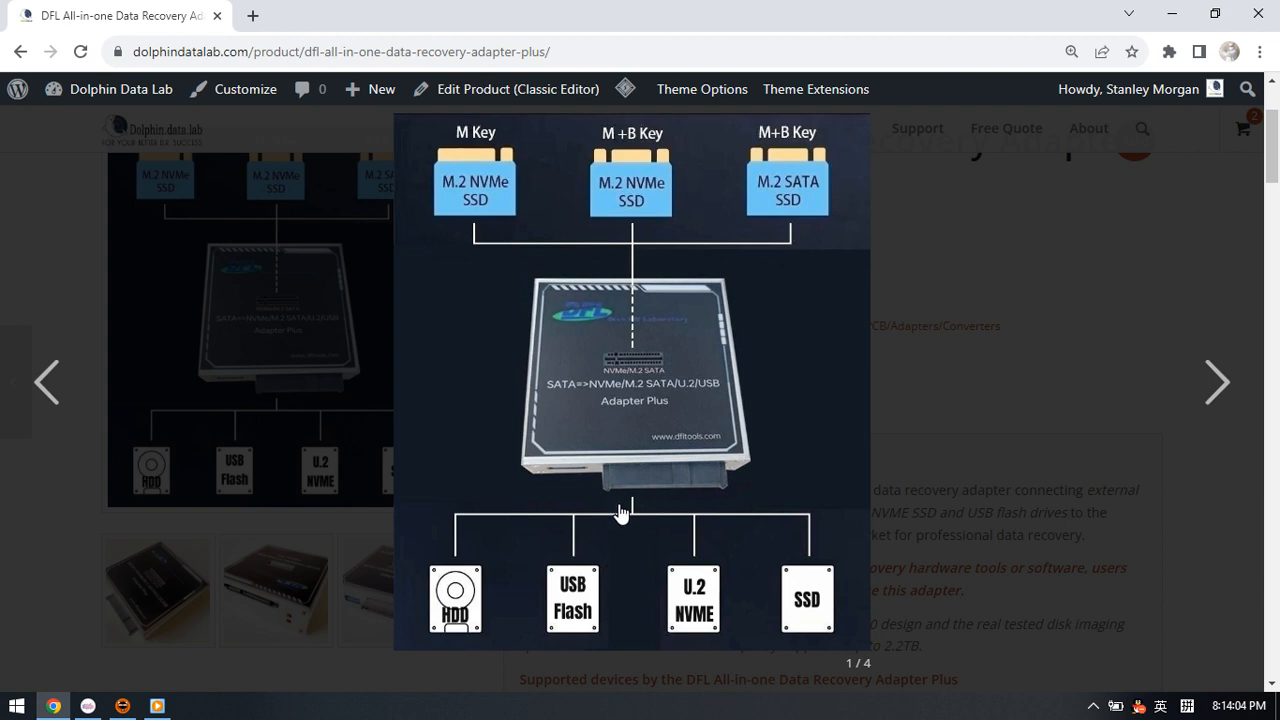
pyautogui.moveTo(600, 466)
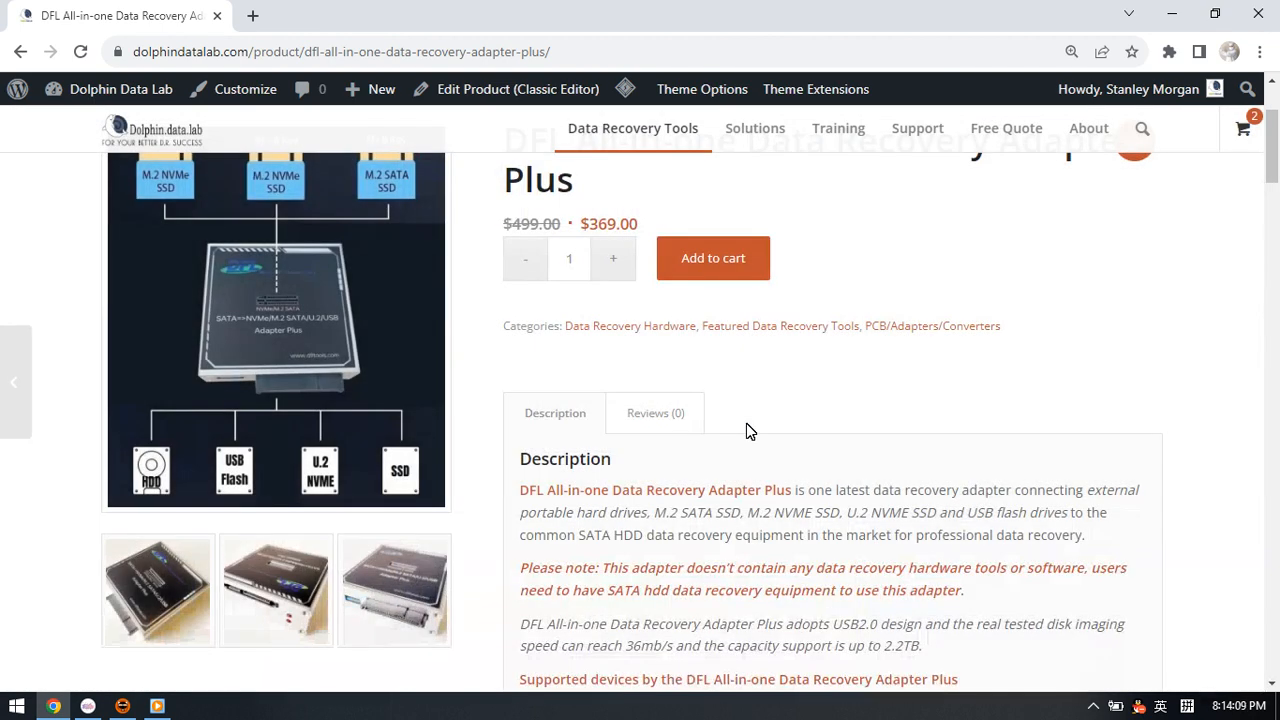
# - Scroll down the adapter product description to the 'Connecting USB flash drives' photo
pyautogui.scroll(-3)
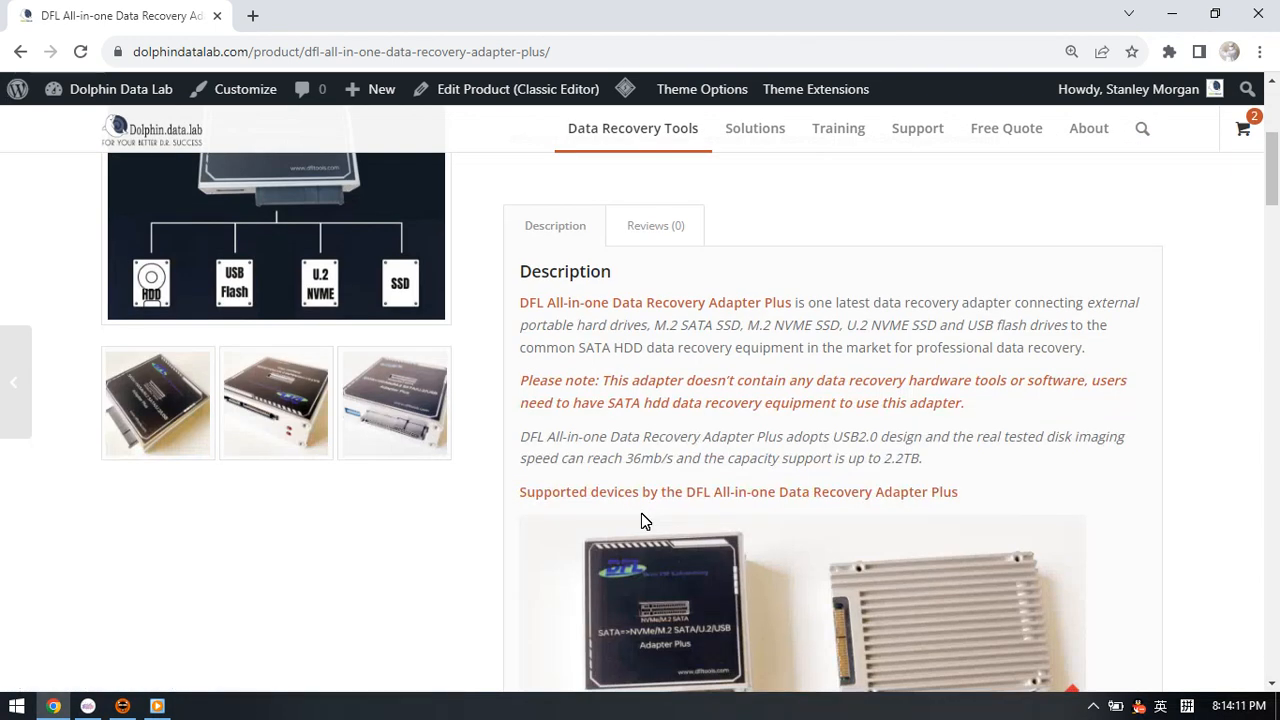
pyautogui.scroll(-3)
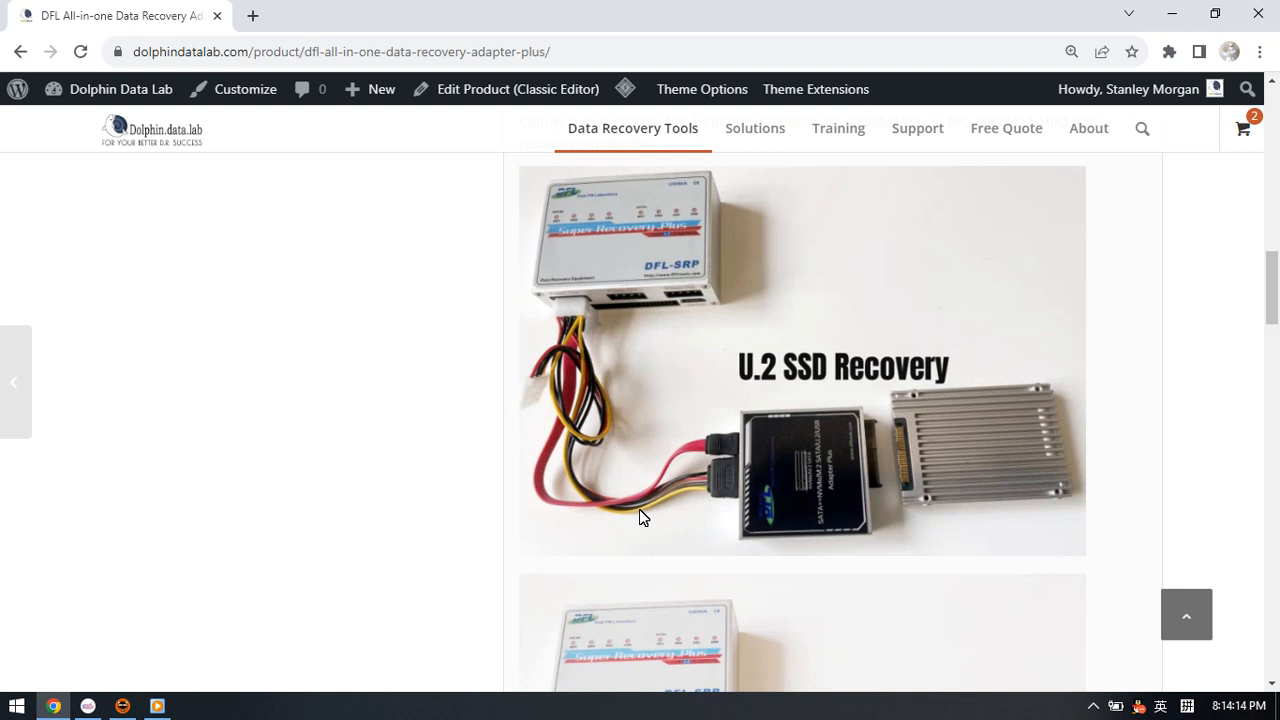
pyautogui.scroll(-3)
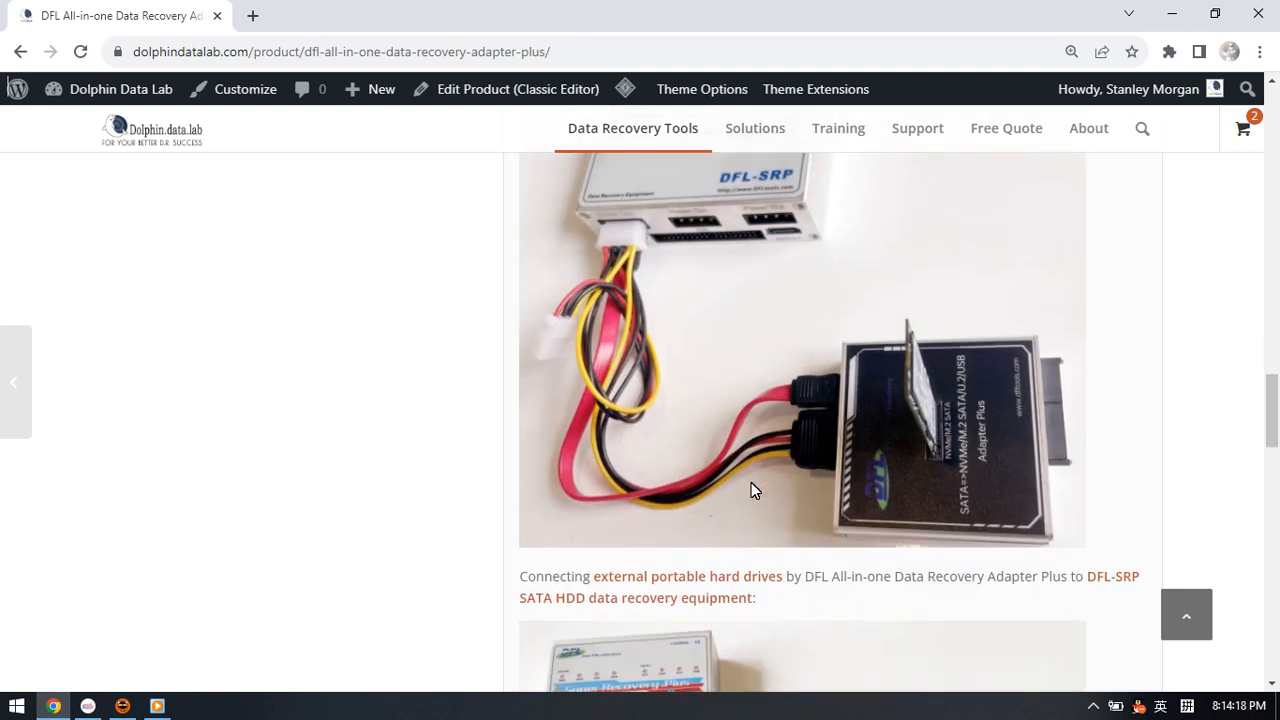
pyautogui.scroll(-3)
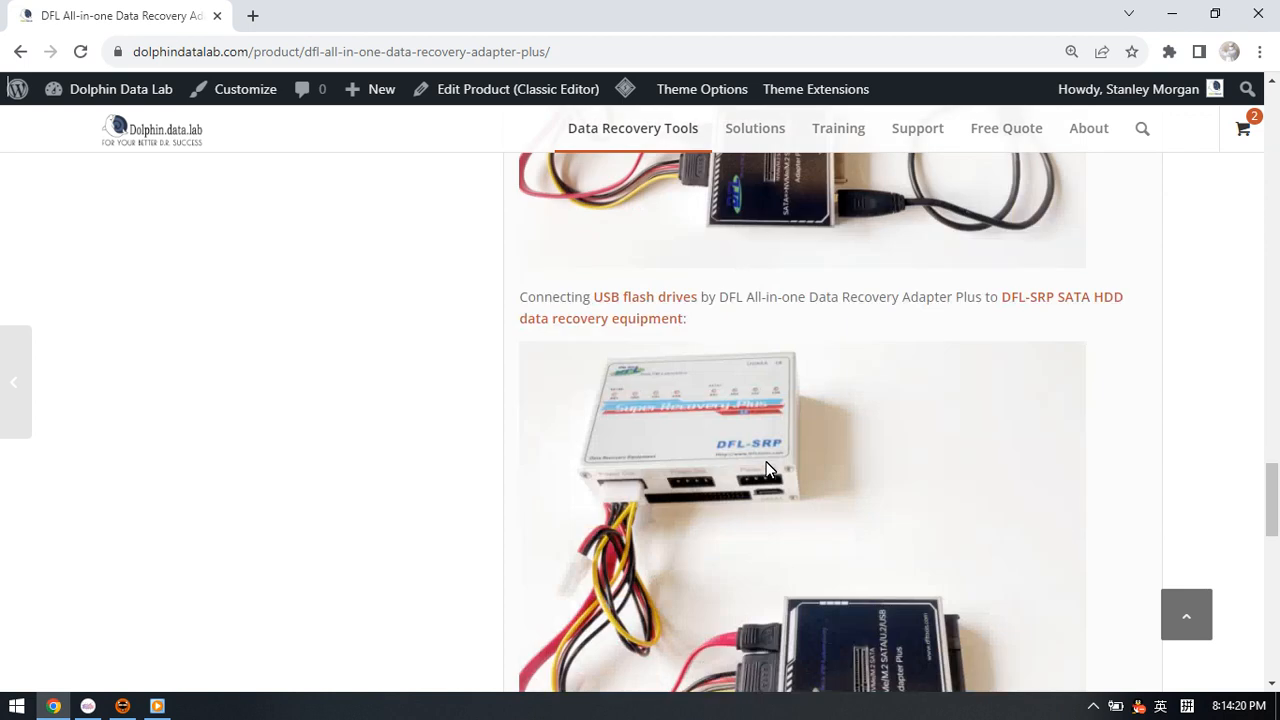
pyautogui.scroll(-3)
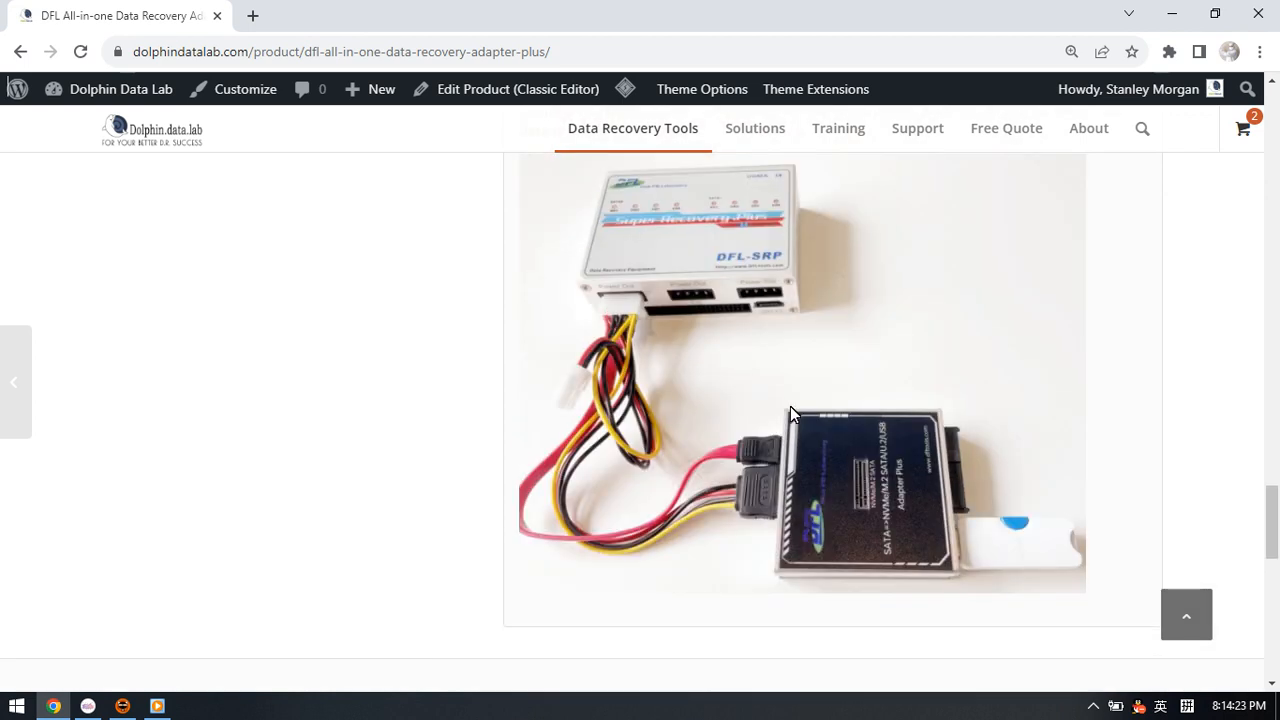
pyautogui.moveTo(1004, 528)
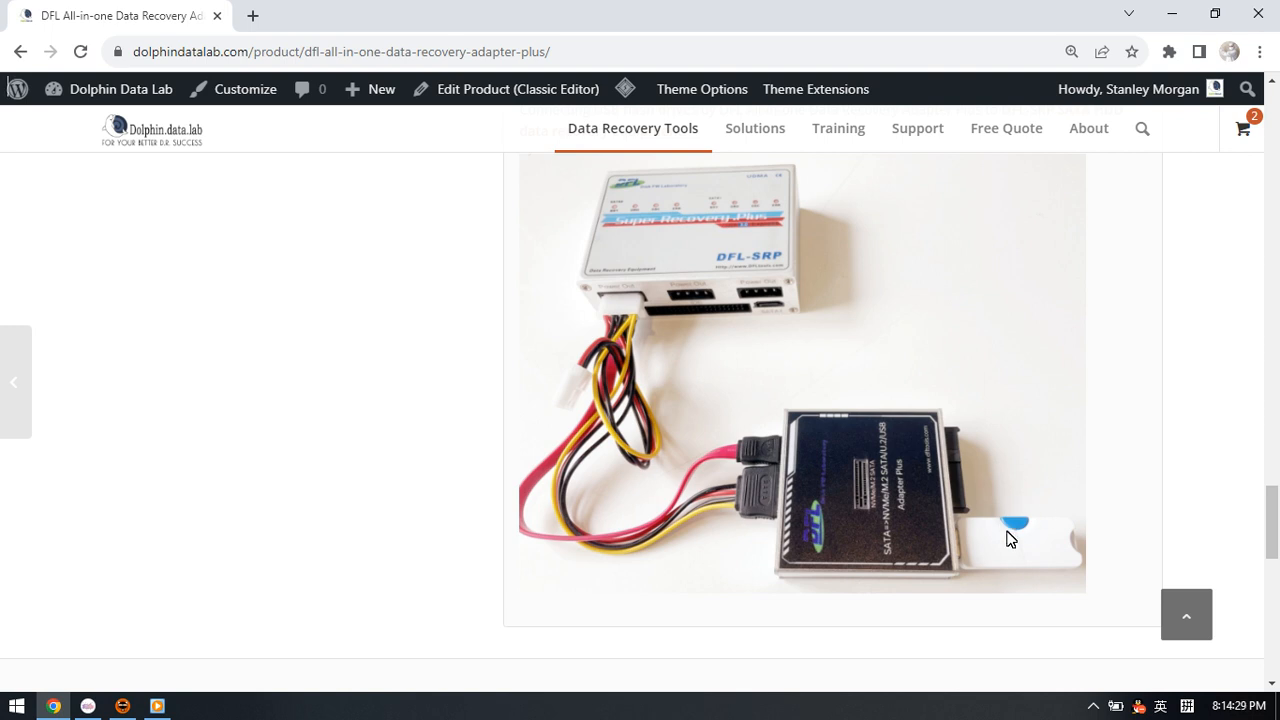
pyautogui.moveTo(996, 518)
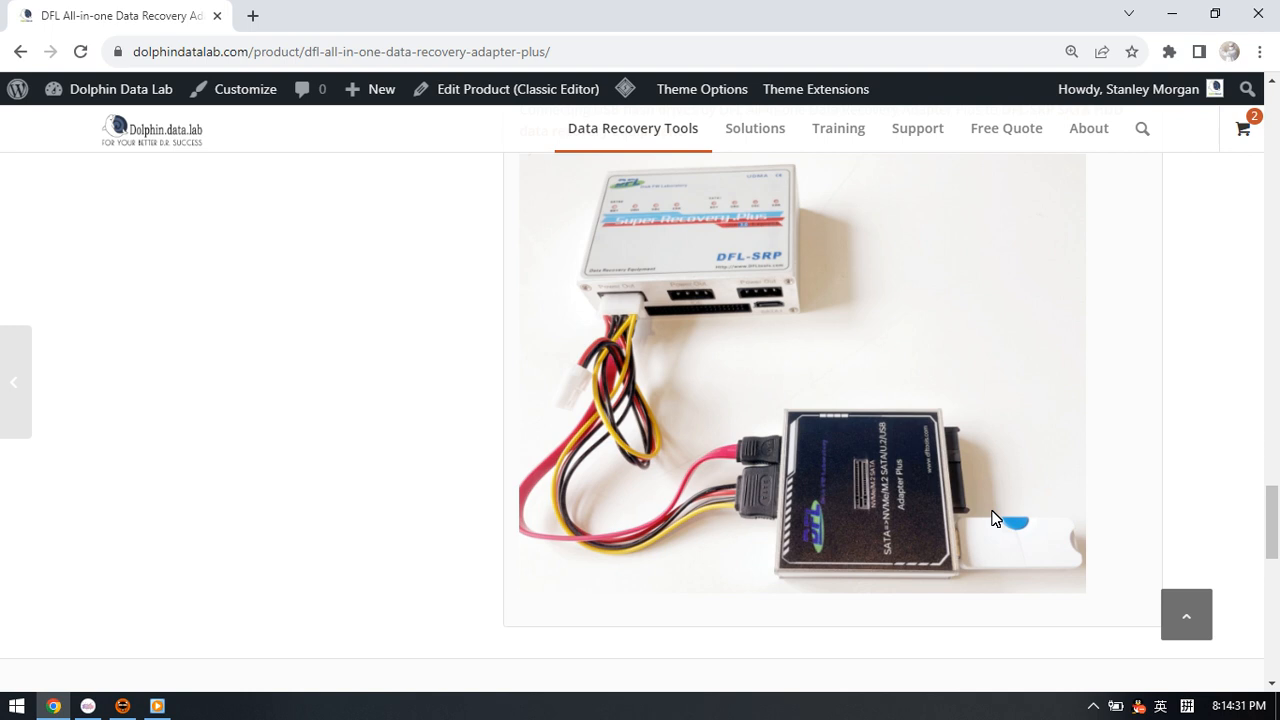
pyautogui.moveTo(1020, 544)
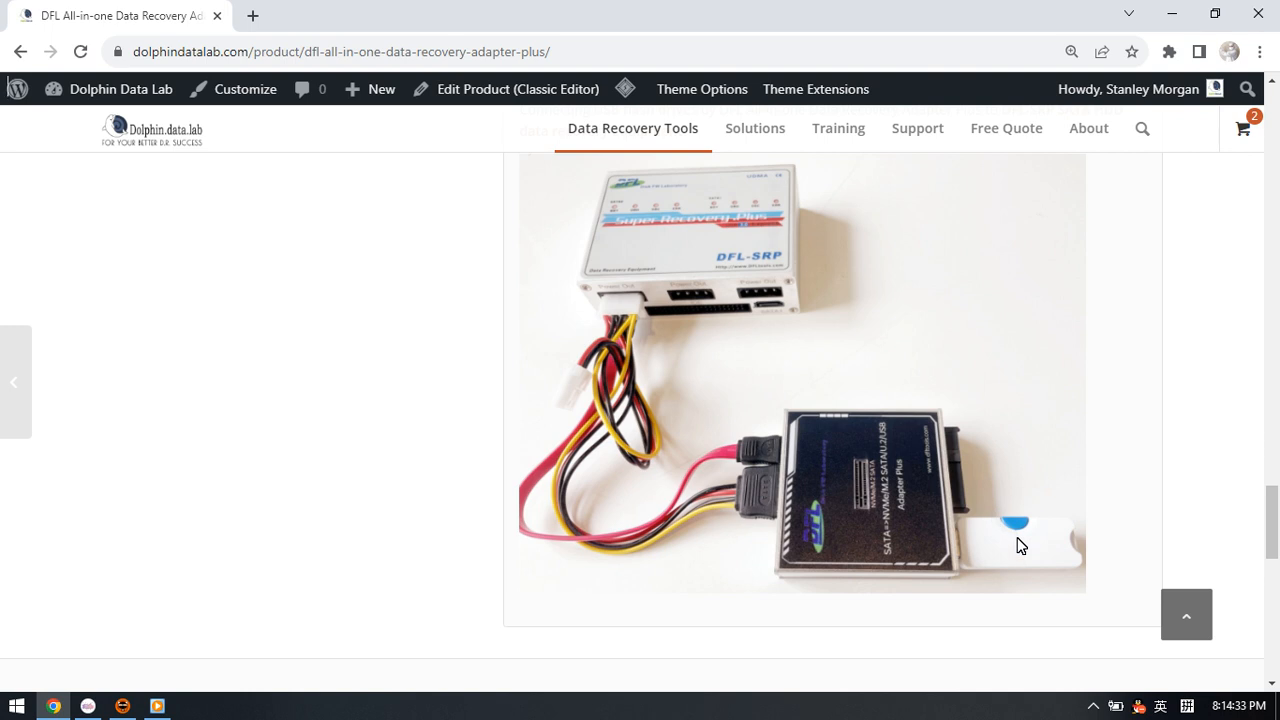
pyautogui.moveTo(890, 544)
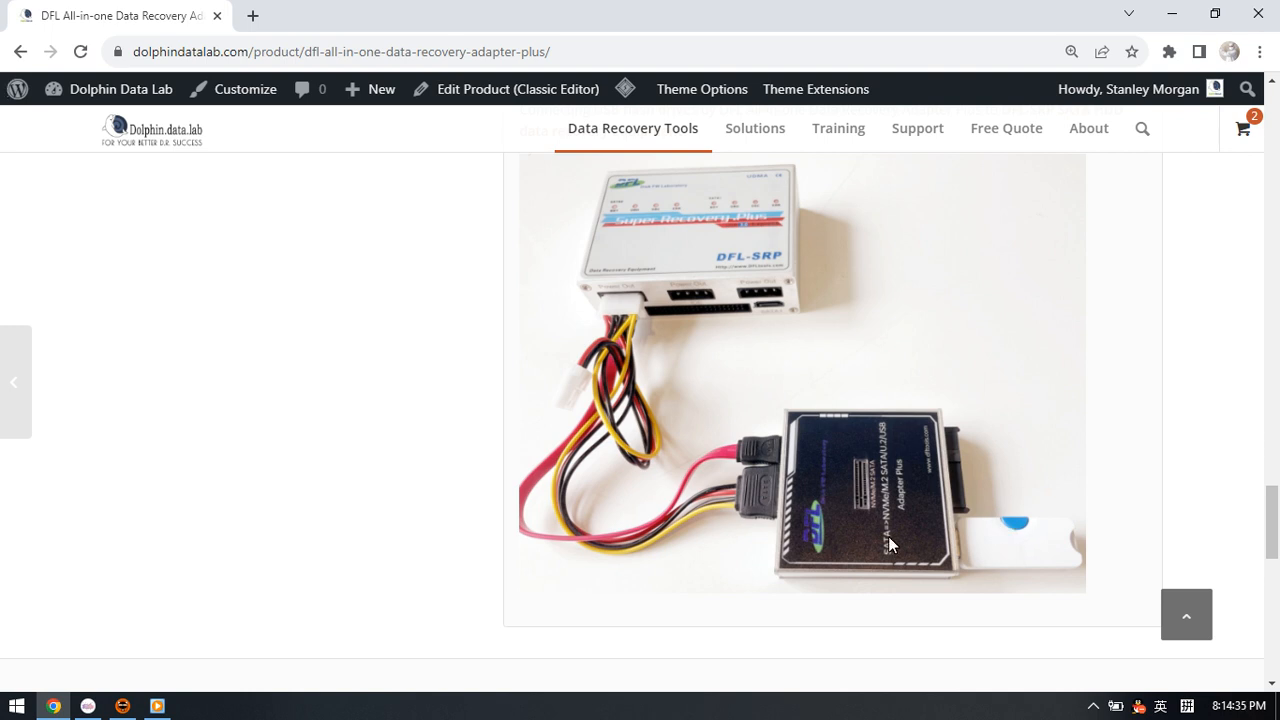
pyautogui.moveTo(600, 504)
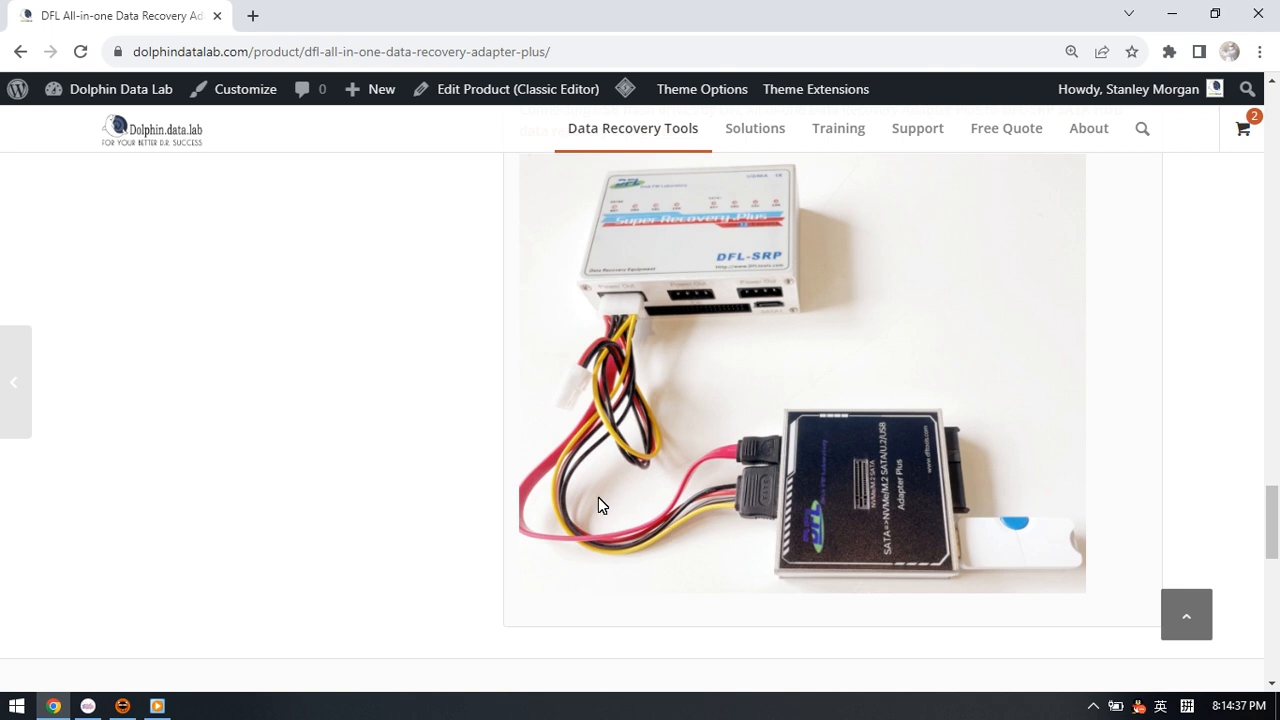
pyautogui.moveTo(764, 272)
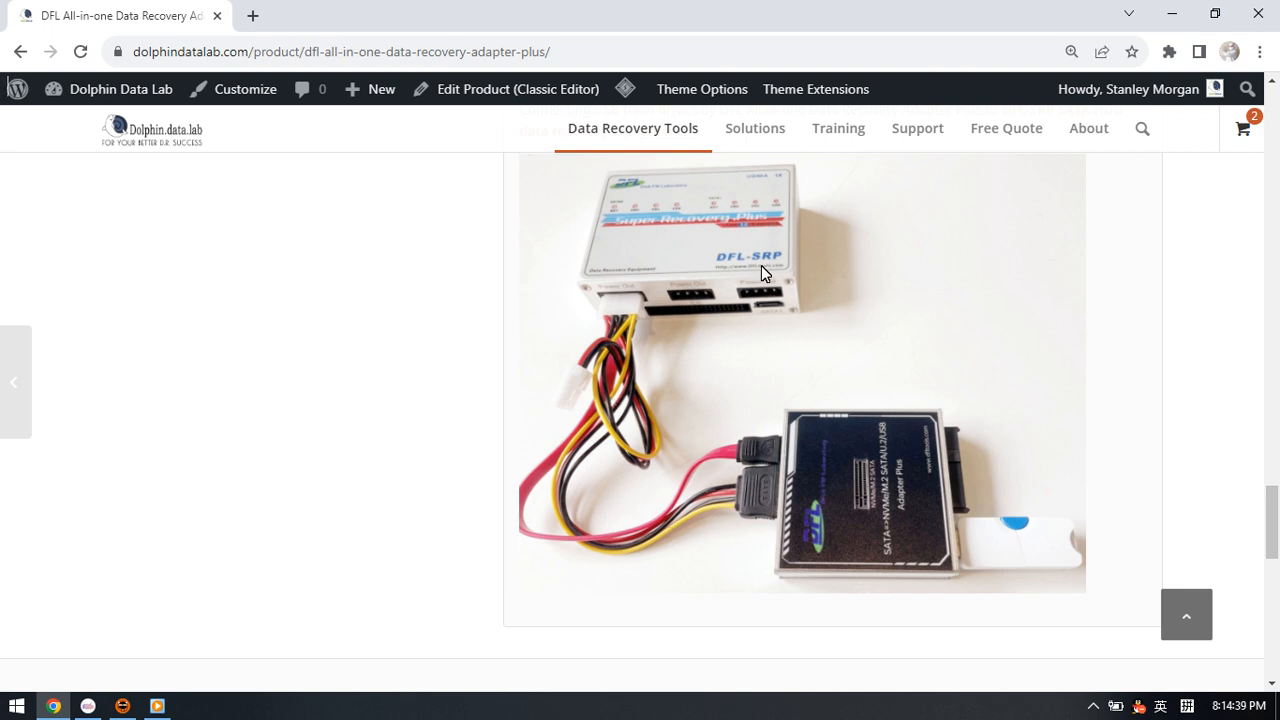
pyautogui.moveTo(780, 260)
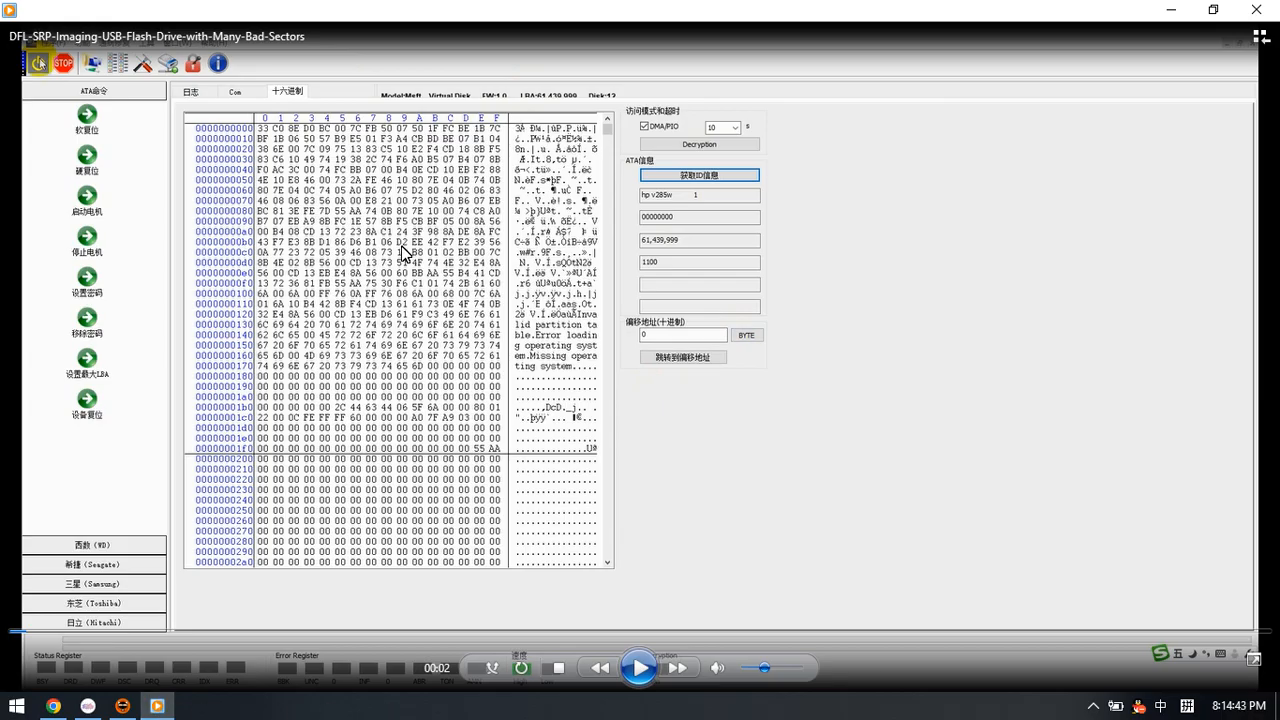
pyautogui.moveTo(466, 304)
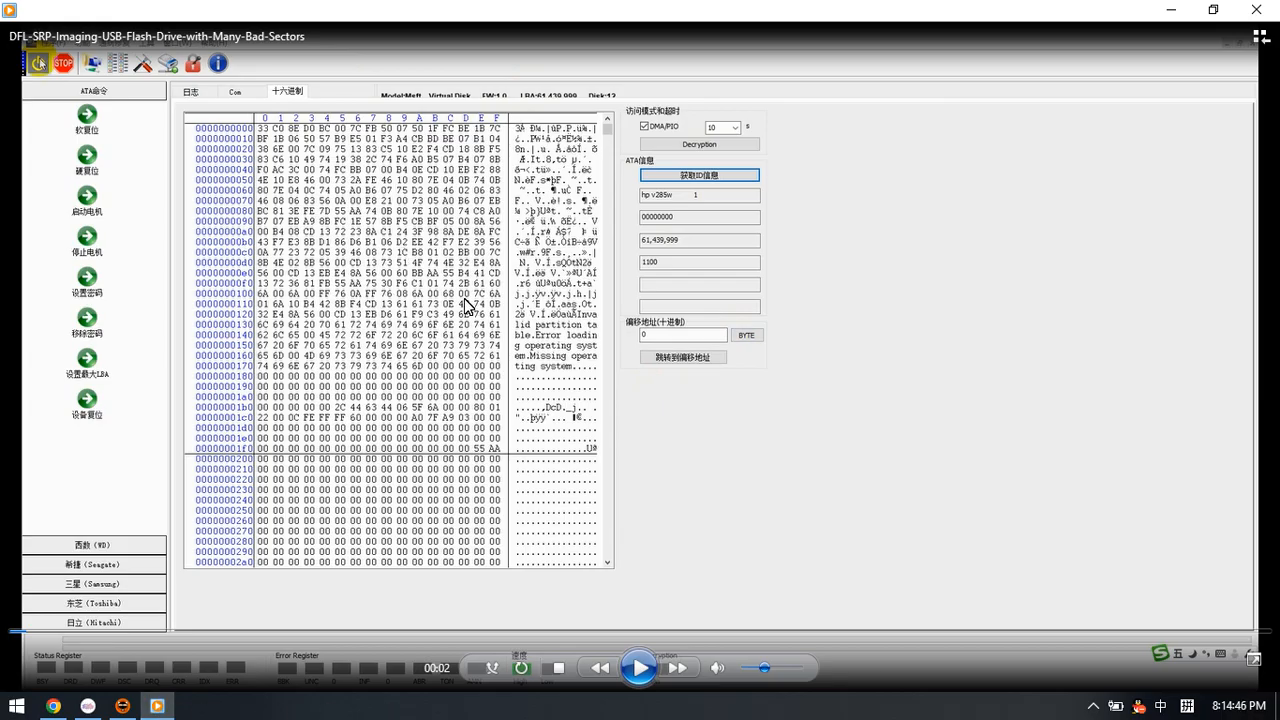
pyautogui.moveTo(448, 344)
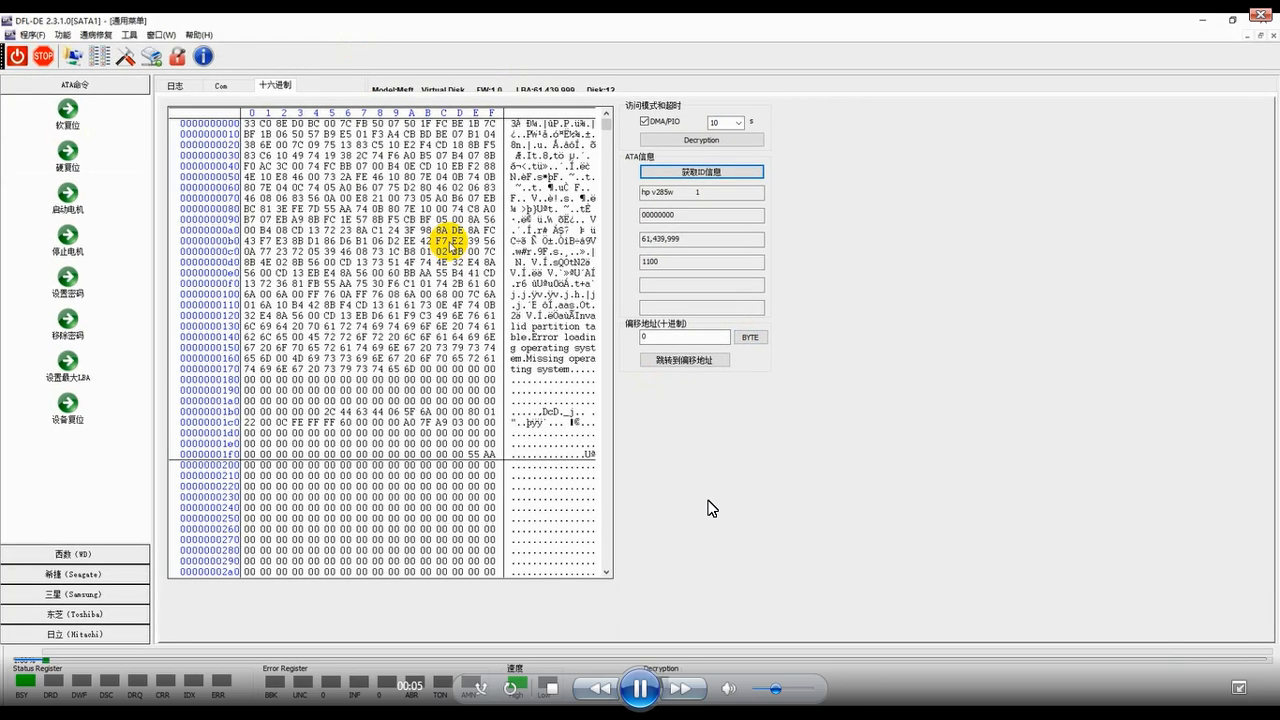
# - Start creating a new recovery task from the New Task toolbar button
pyautogui.click(700, 172)
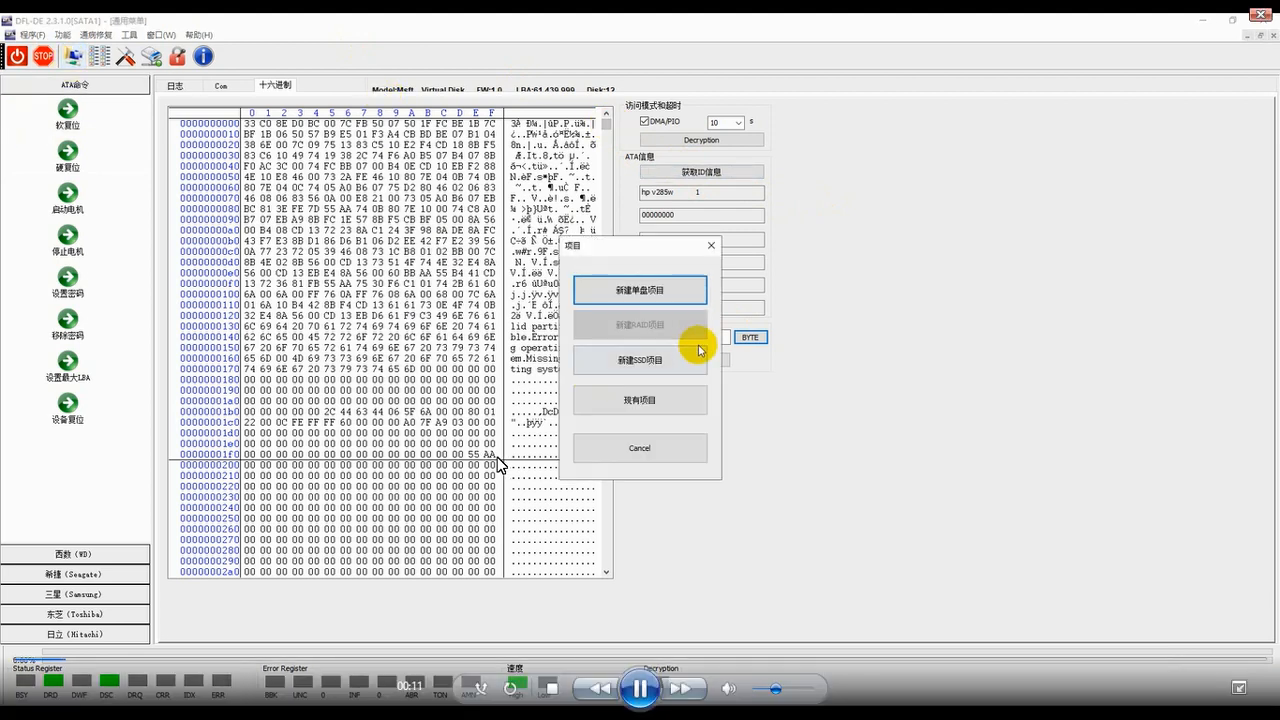
# - Create a New Disk Task and save its map file 111.map in a newly created folder
pyautogui.click(640, 290)
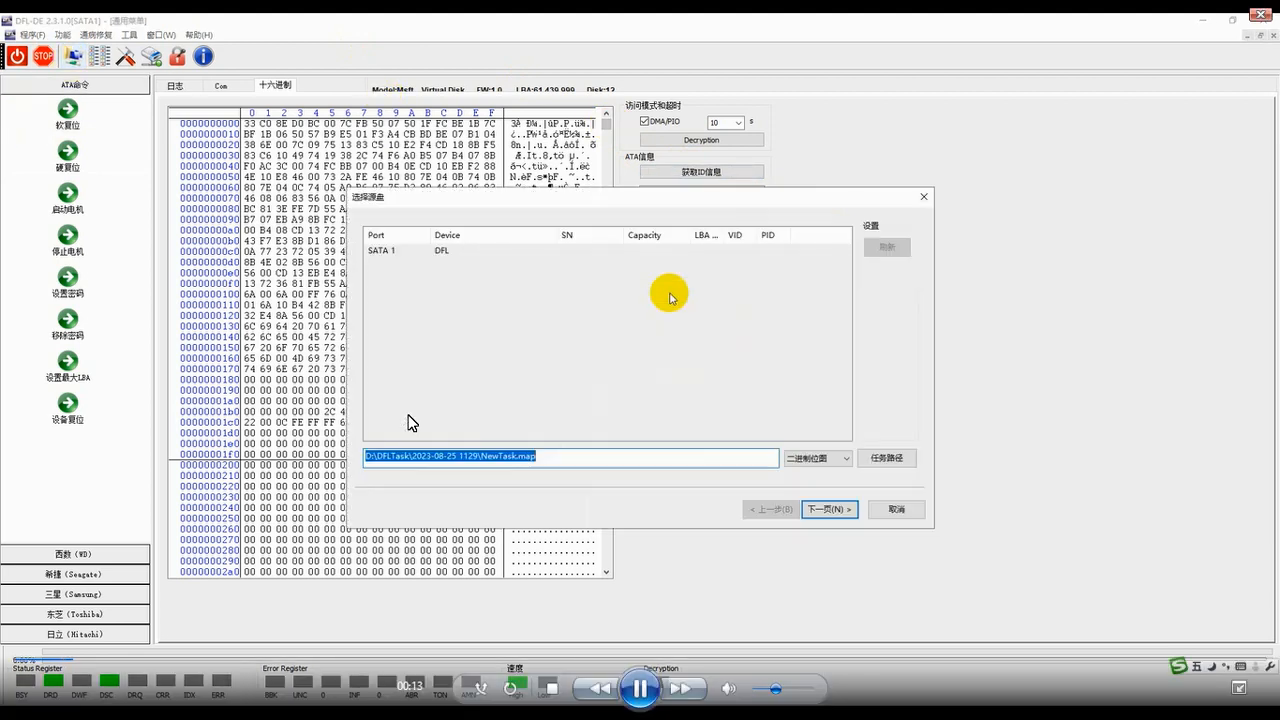
pyautogui.click(884, 458)
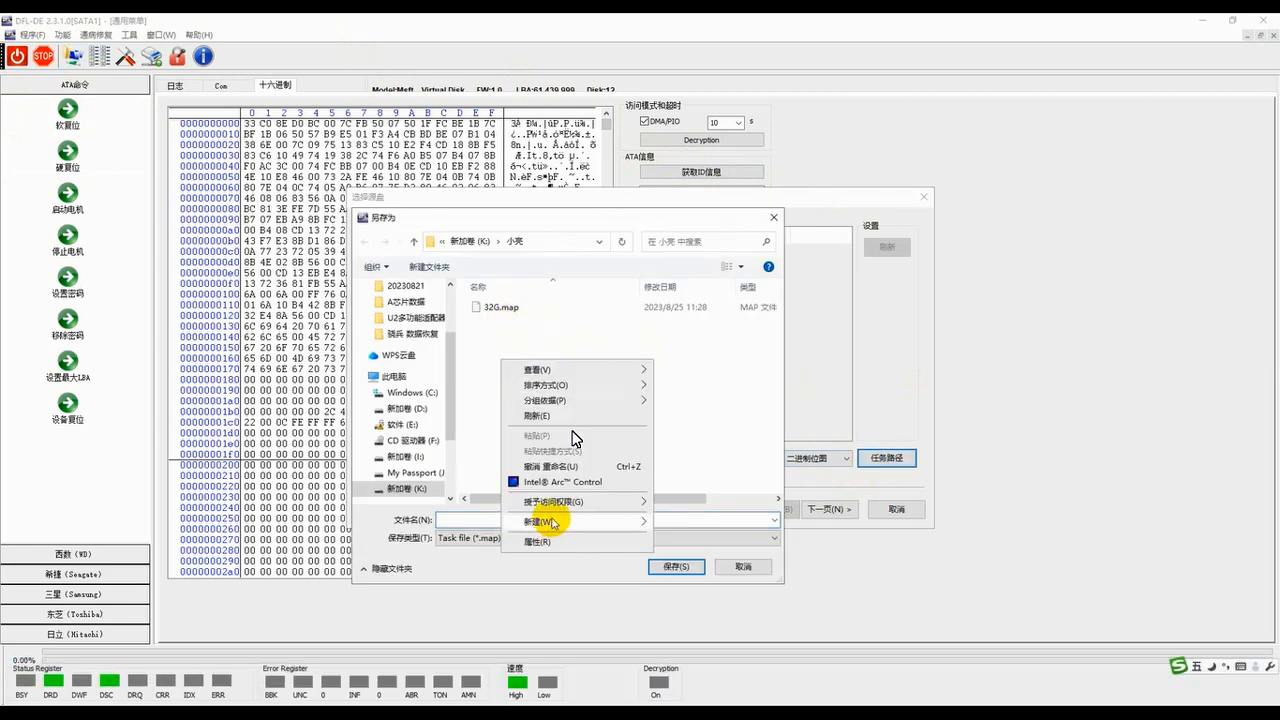
pyautogui.click(536, 520)
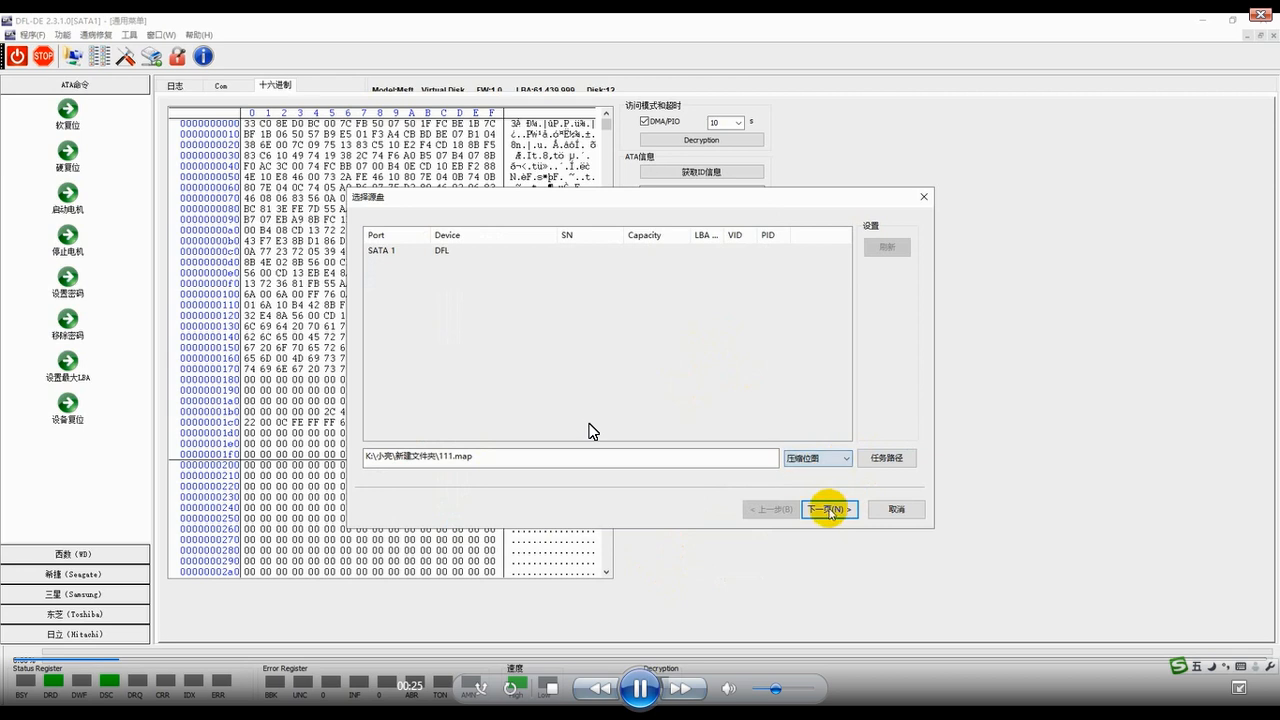
# - Keep Disk Image as the function, create a VHDX virtual disk as target and finish setup
pyautogui.click(828, 510)
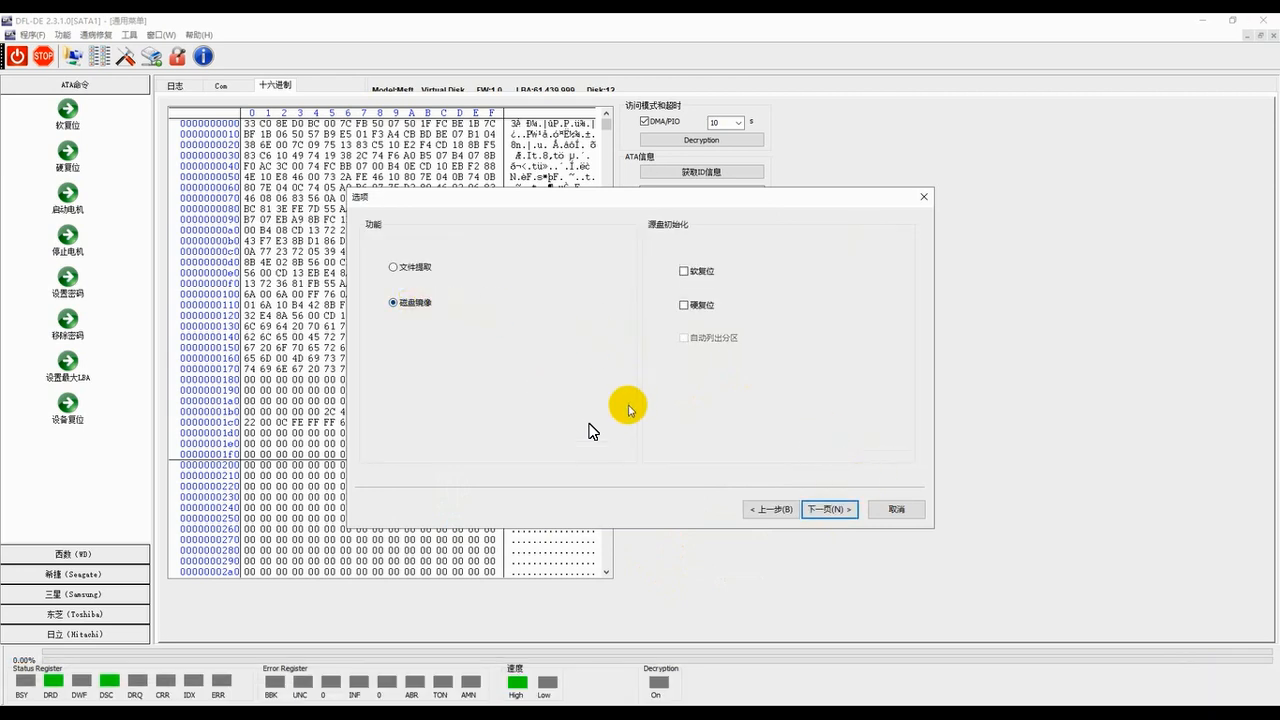
pyautogui.click(828, 510)
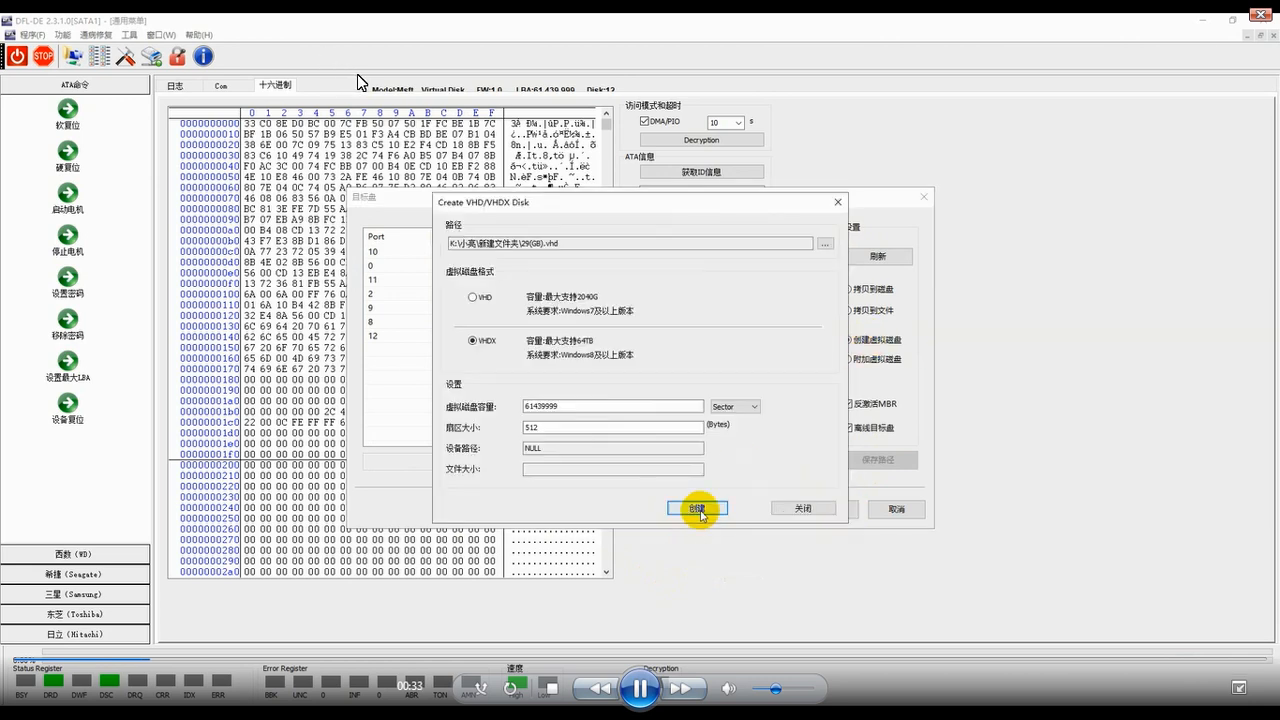
pyautogui.click(696, 508)
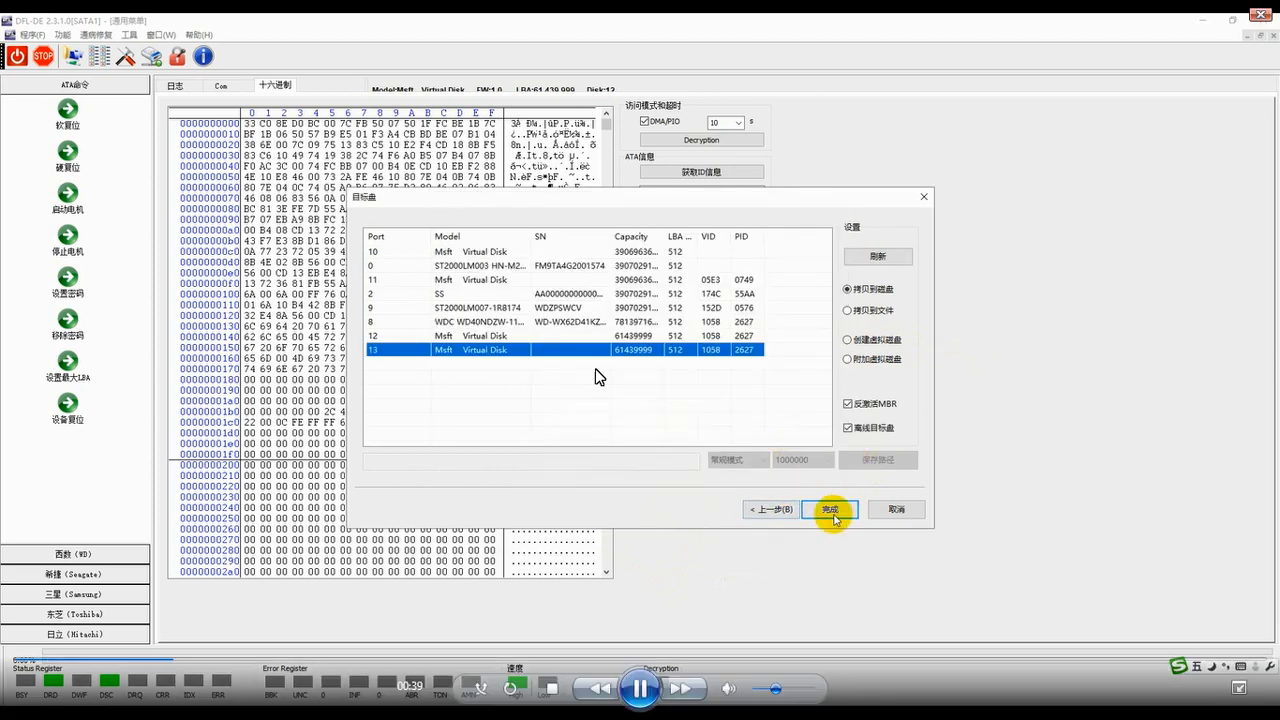
pyautogui.click(828, 510)
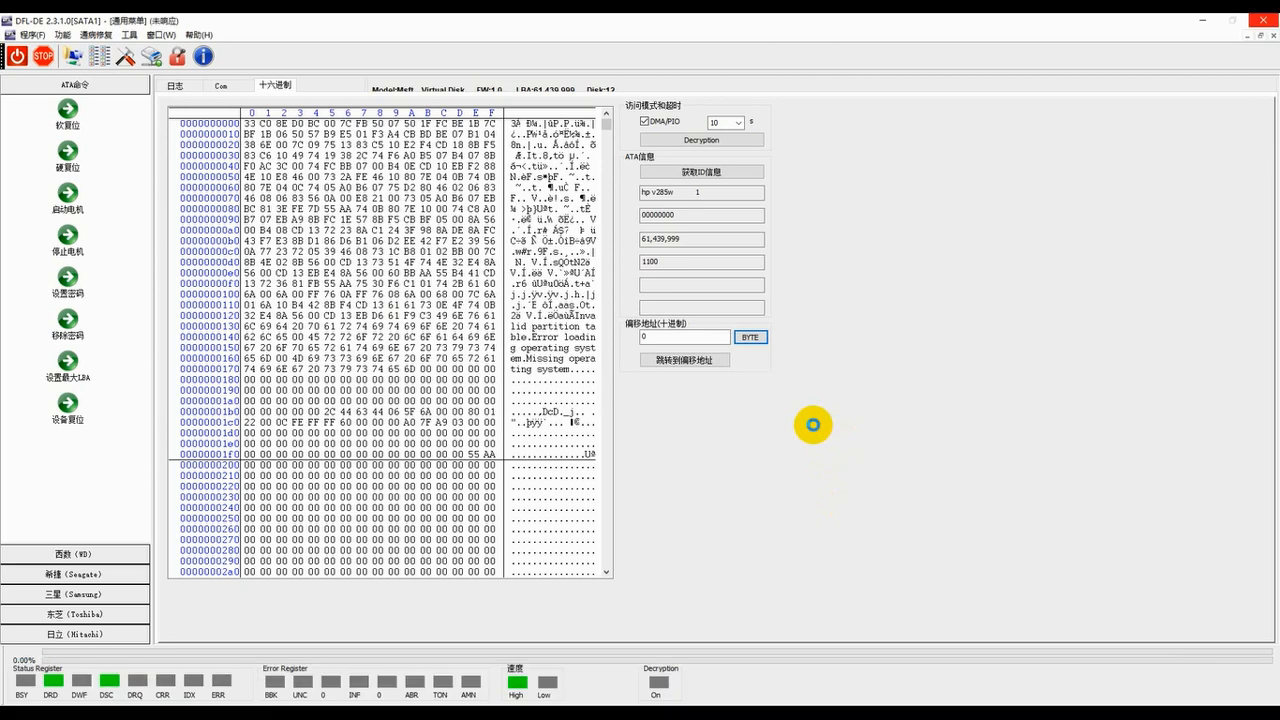
pyautogui.moveTo(680, 628)
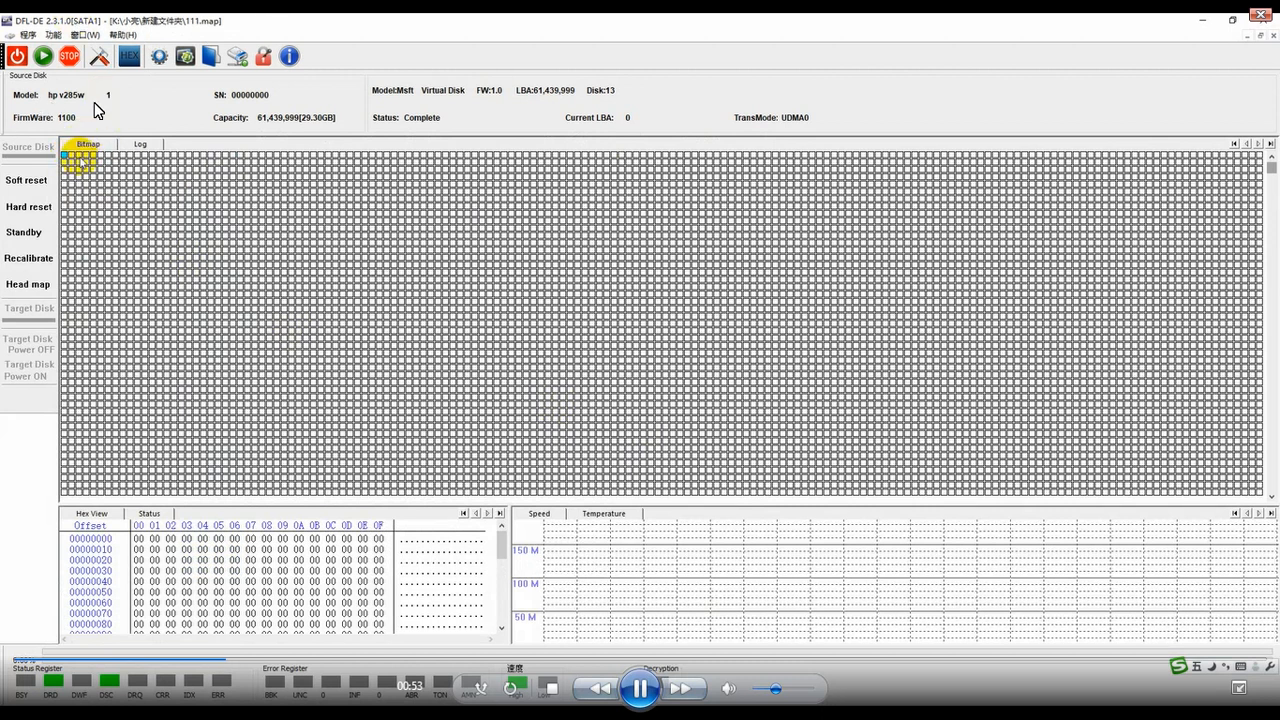
# - Bring up the task's imaging settings from the Bitmap area's context menu
pyautogui.rightClick(80, 164)
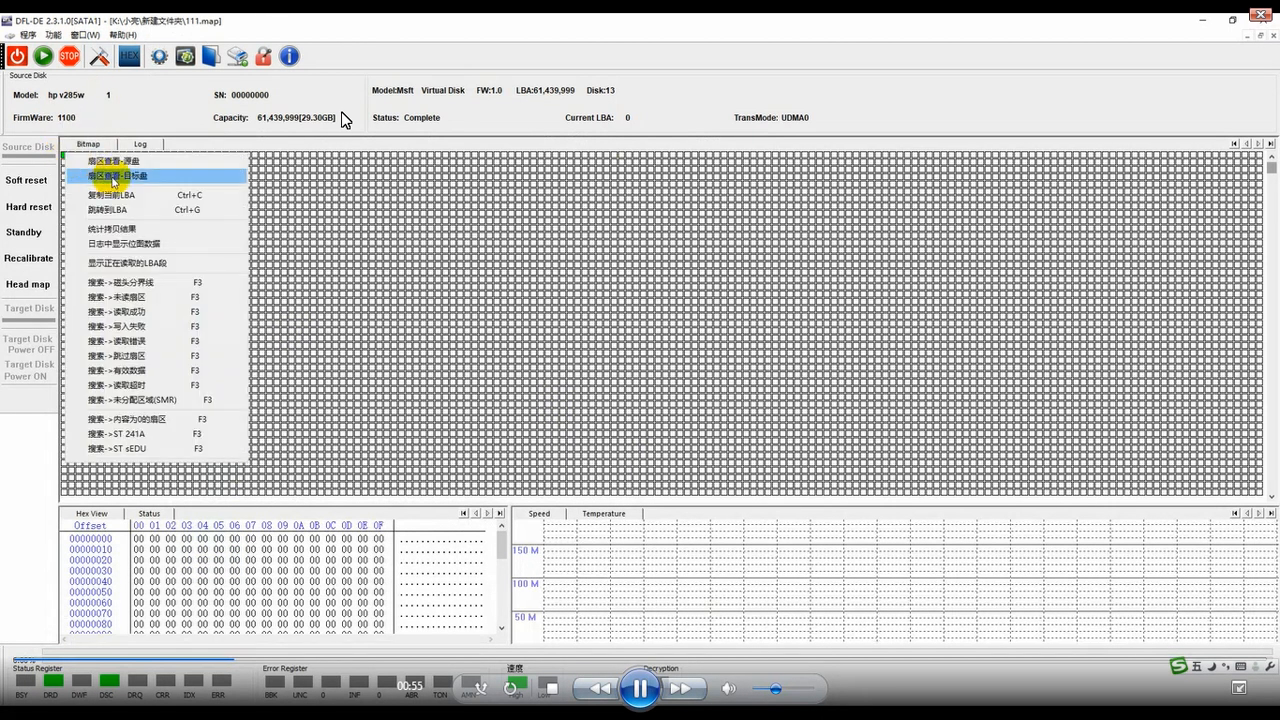
pyautogui.click(116, 176)
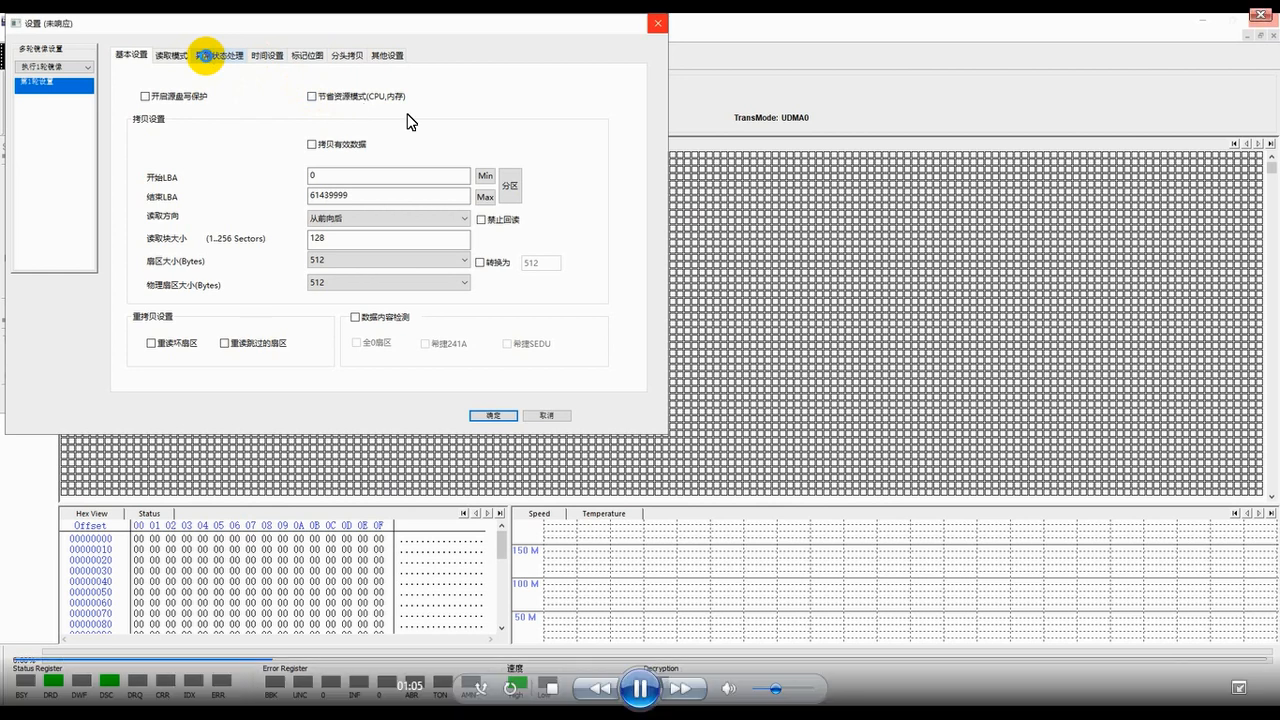
pyautogui.moveTo(350, 104)
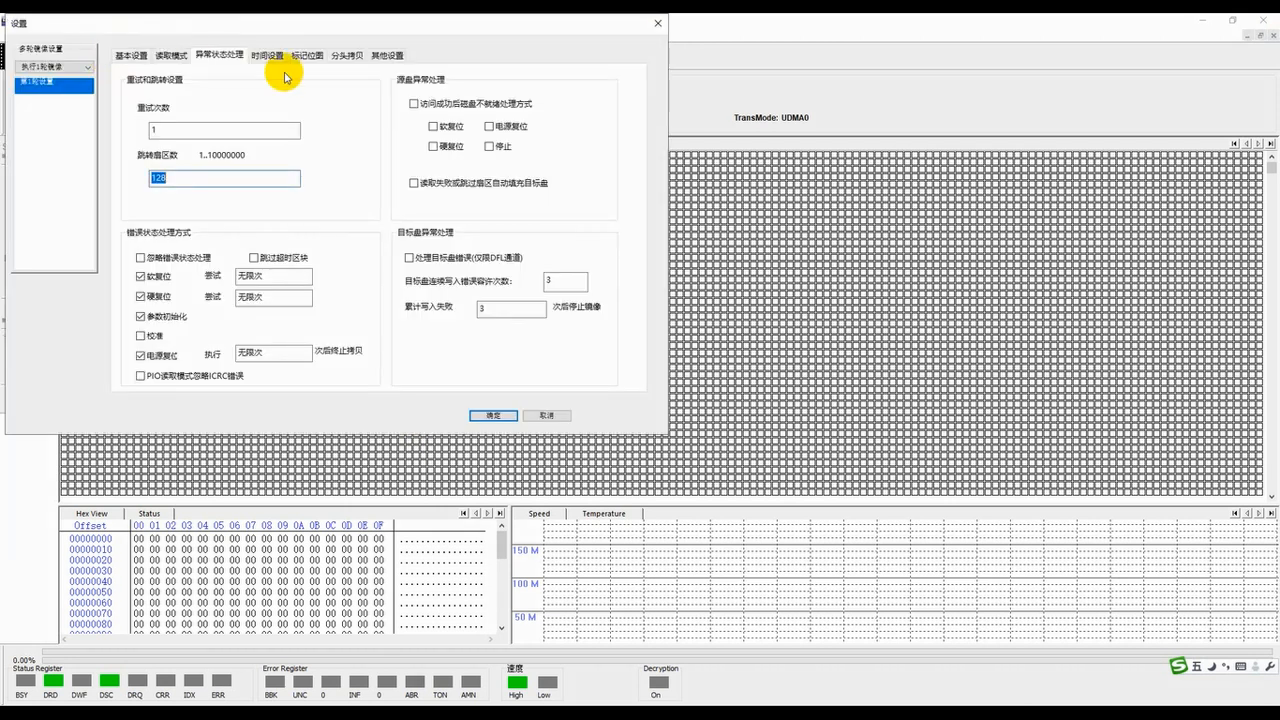
# - In Exception Handling, set block size 128 with Power Reset on read errors and confirm
pyautogui.click(140, 276)
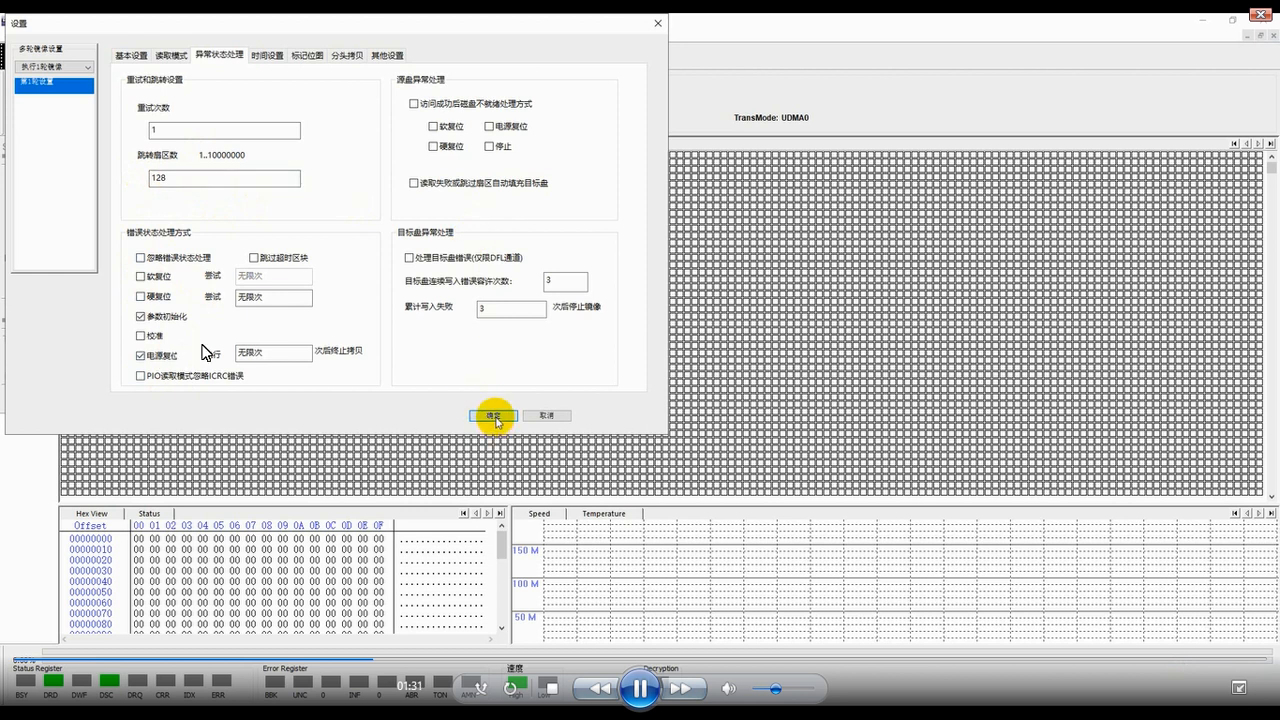
pyautogui.click(492, 414)
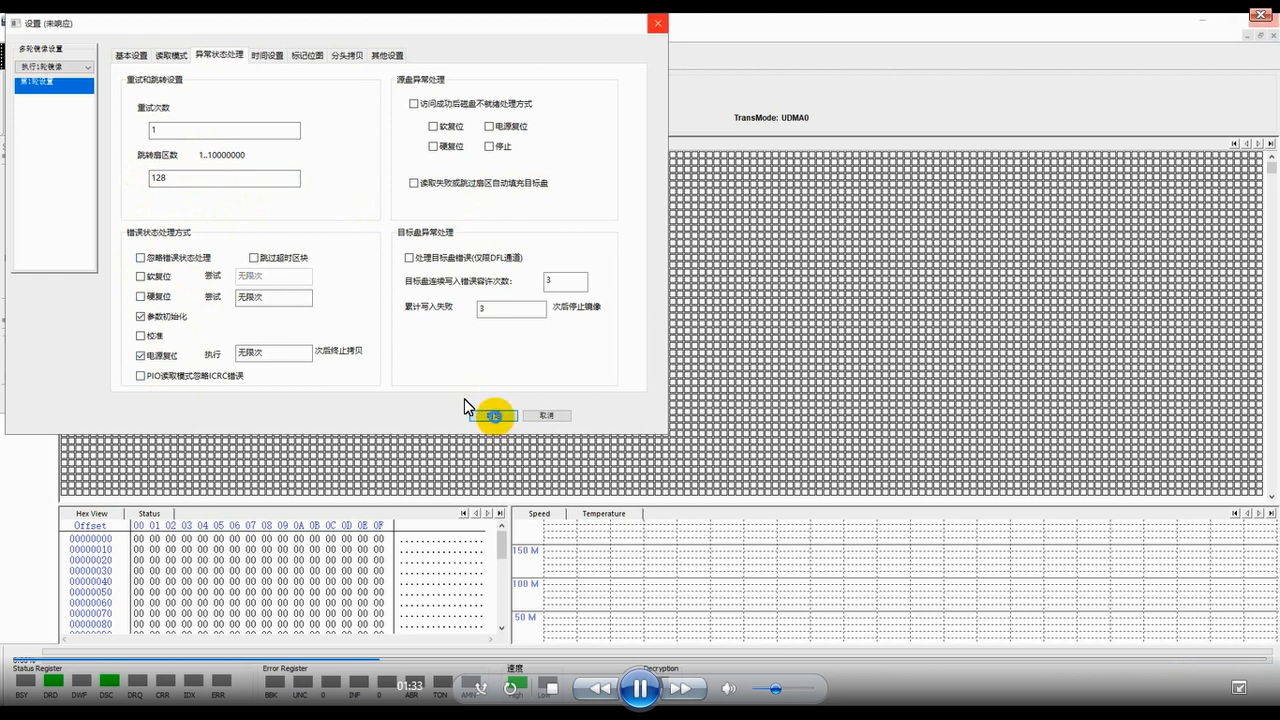
pyautogui.moveTo(538, 410)
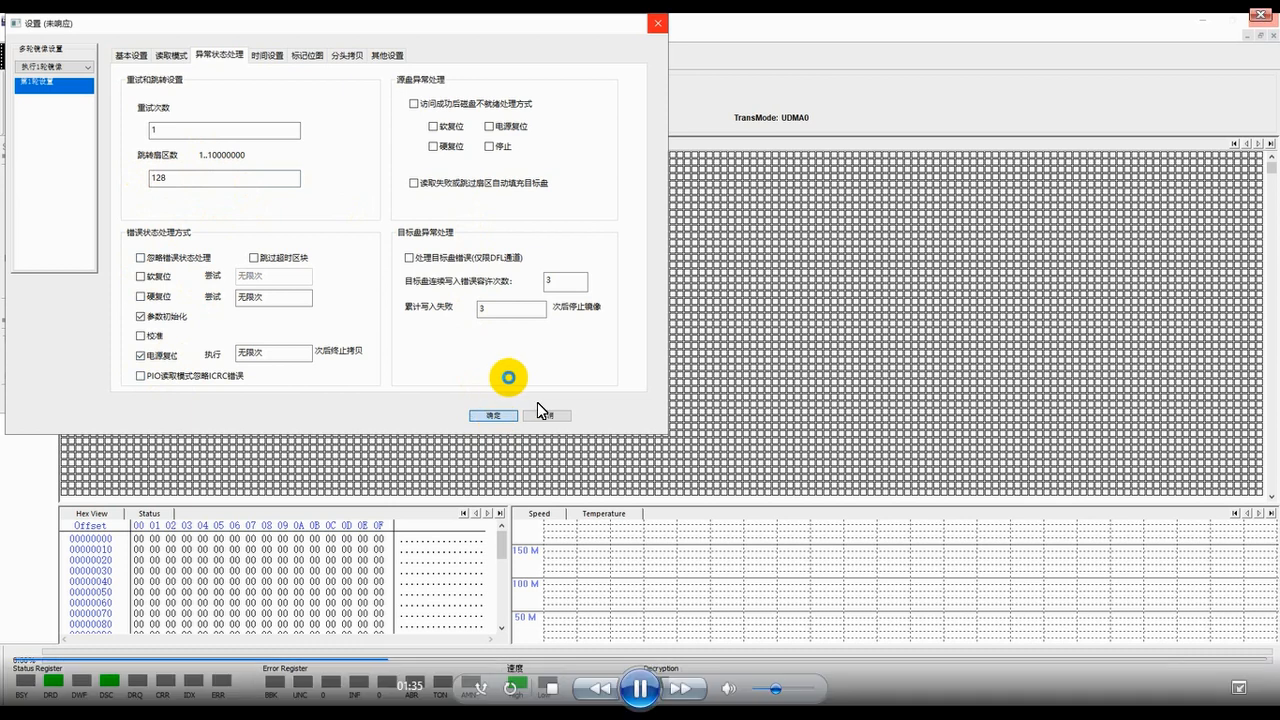
pyautogui.click(492, 414)
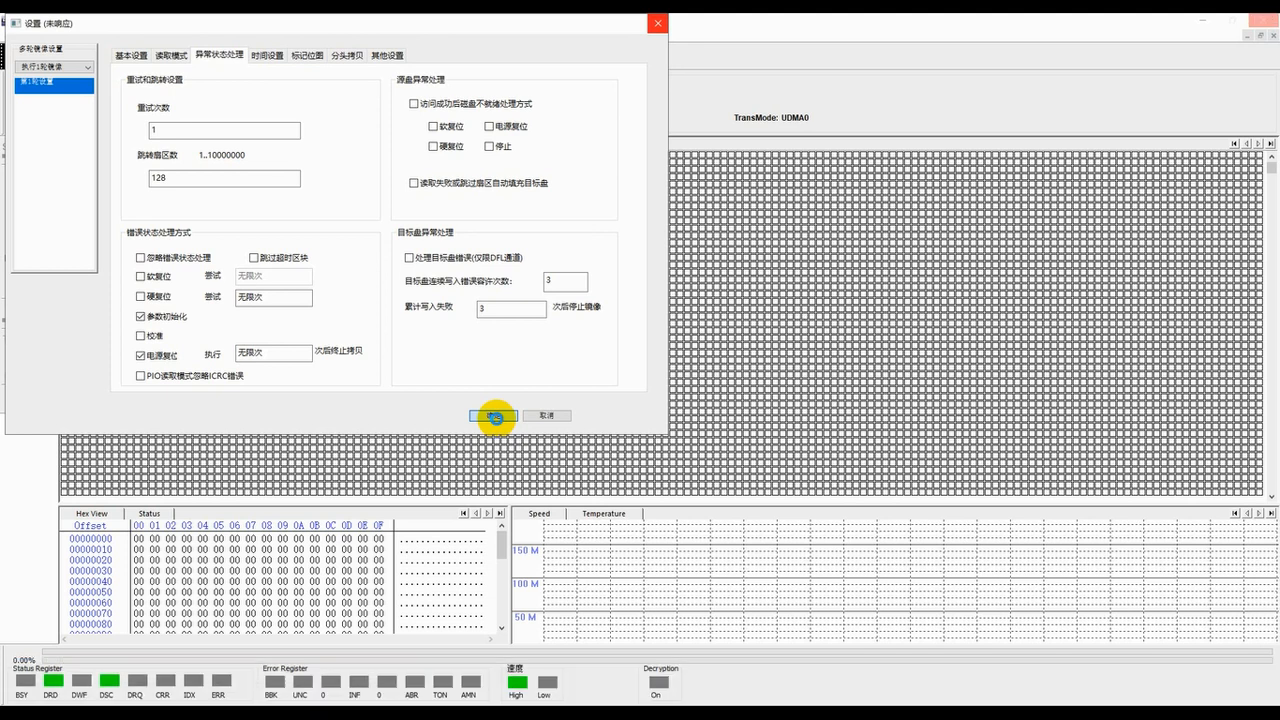
pyautogui.click(492, 416)
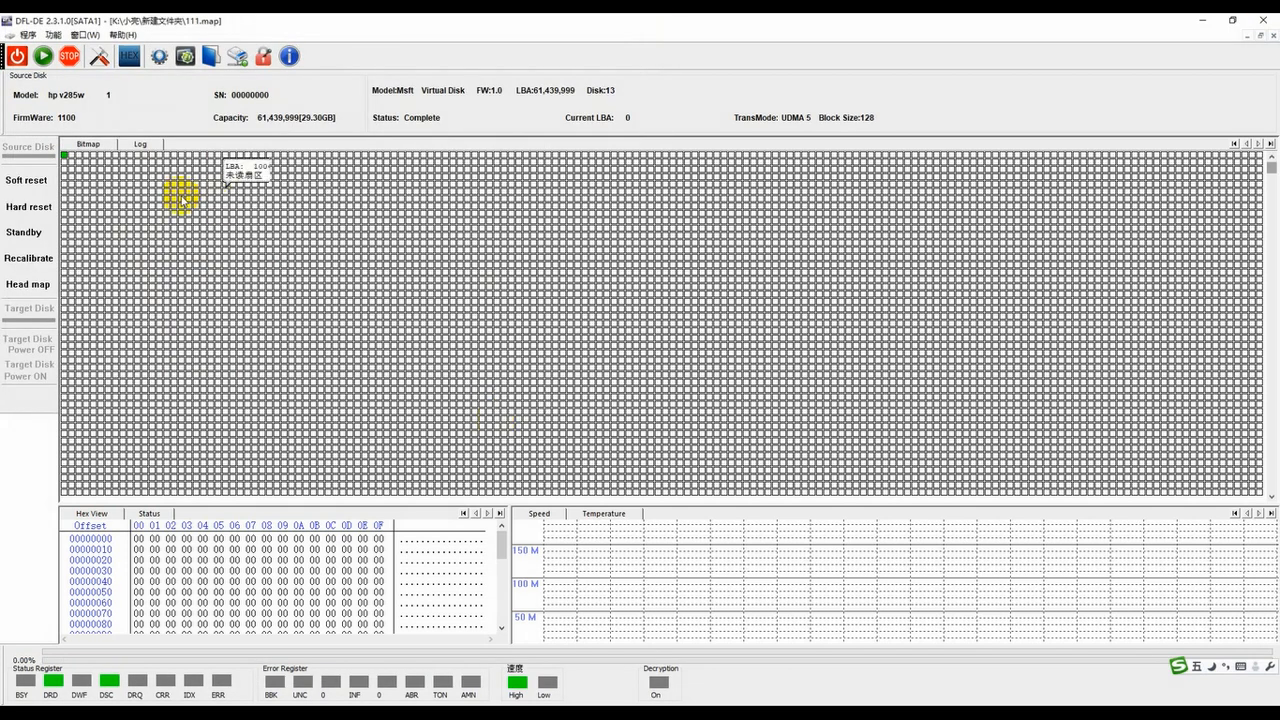
# - Start imaging the source flash drive and return to the Bitmap sector map
pyautogui.click(44, 56)
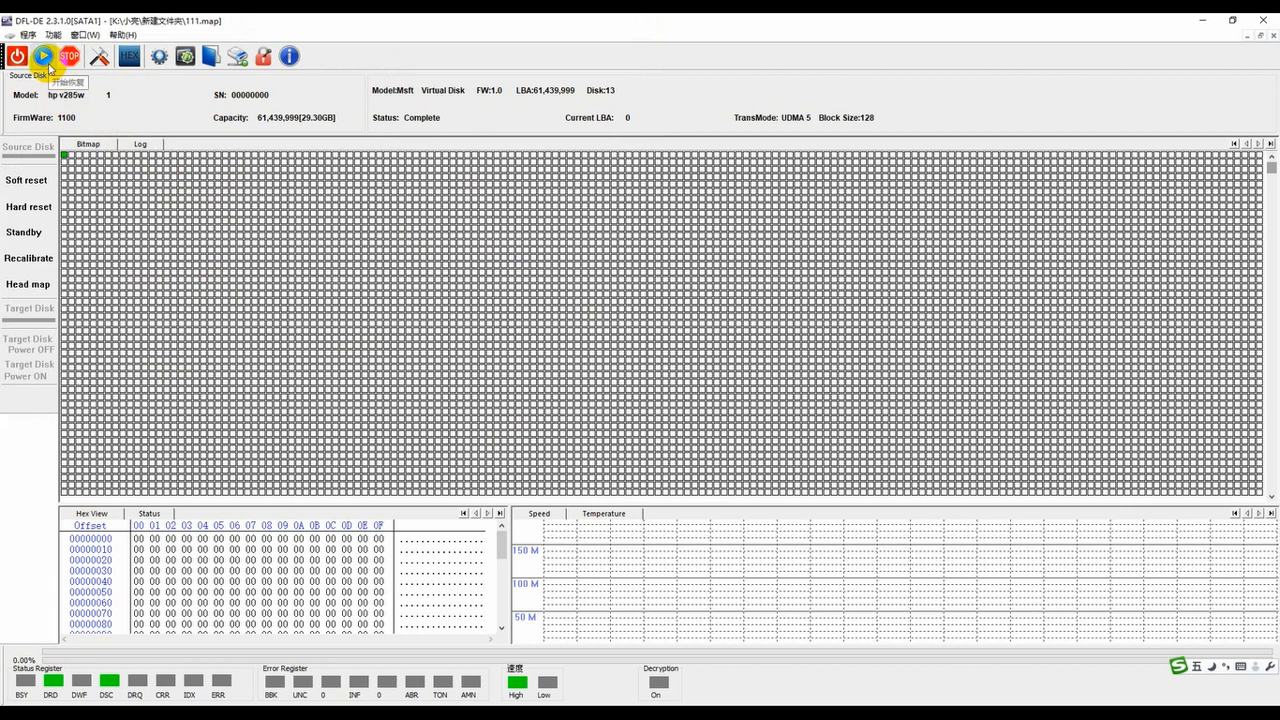
pyautogui.click(44, 56)
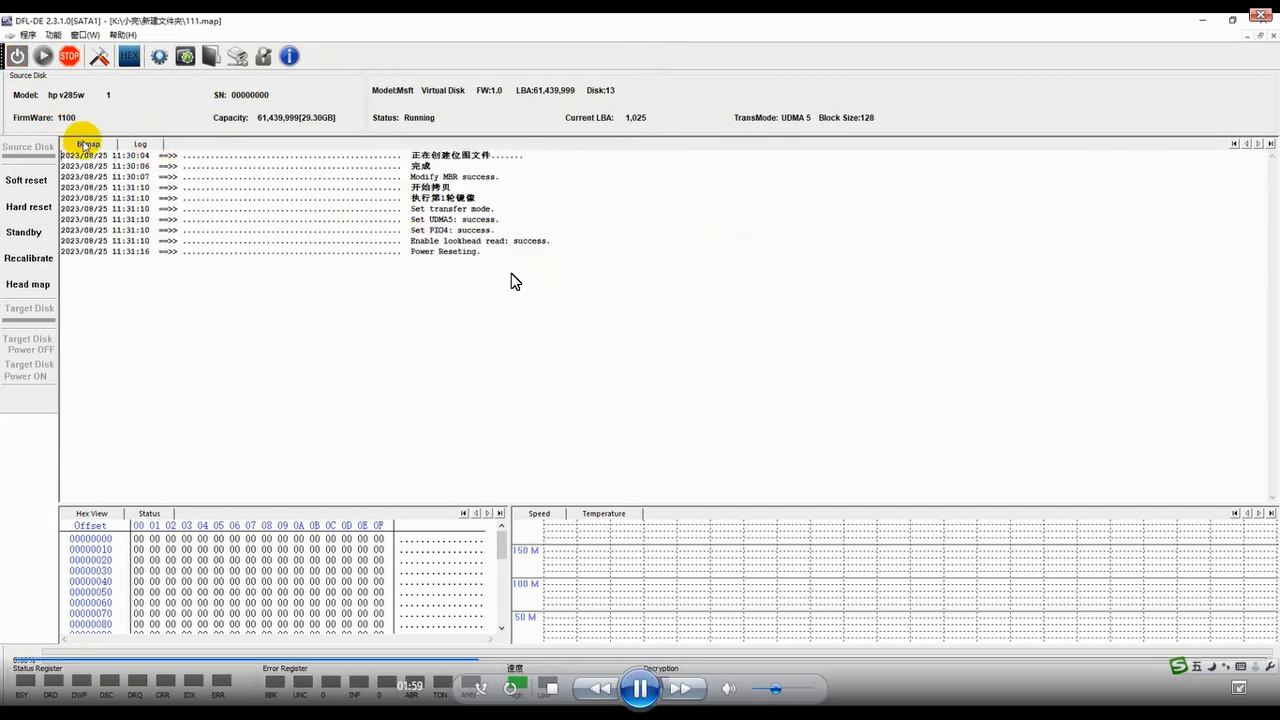
pyautogui.click(88, 144)
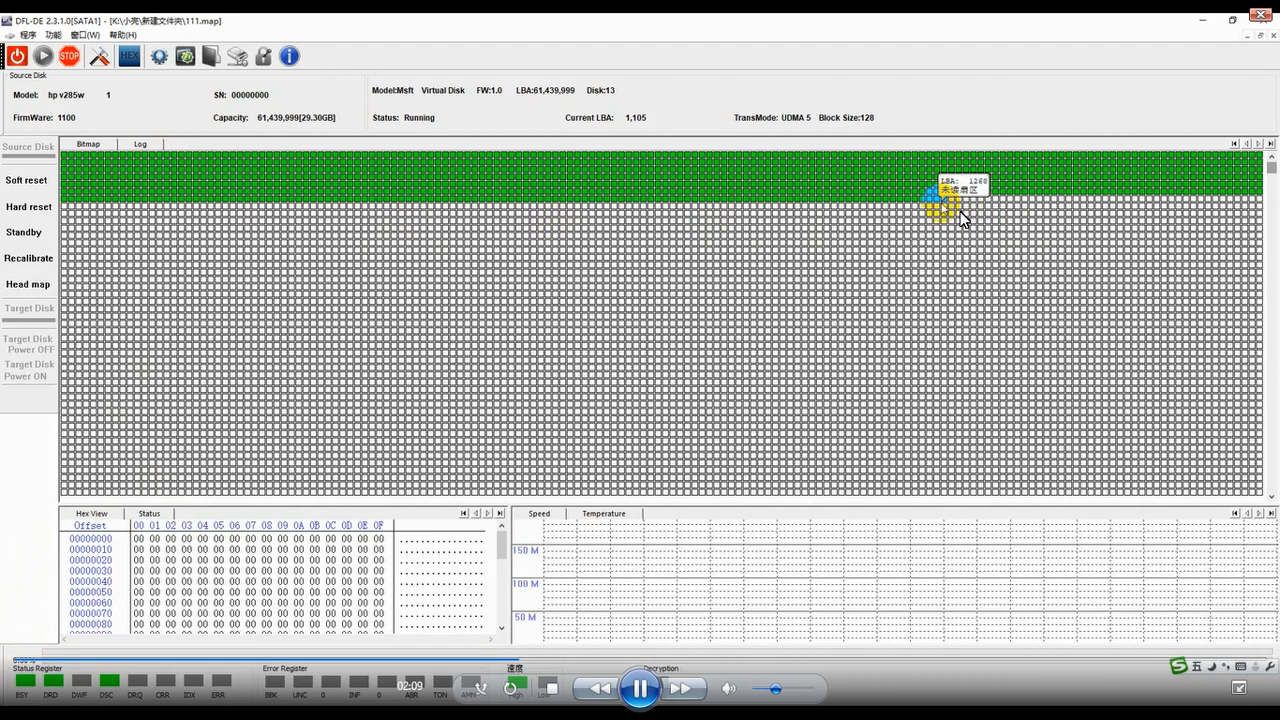
pyautogui.moveTo(1030, 328)
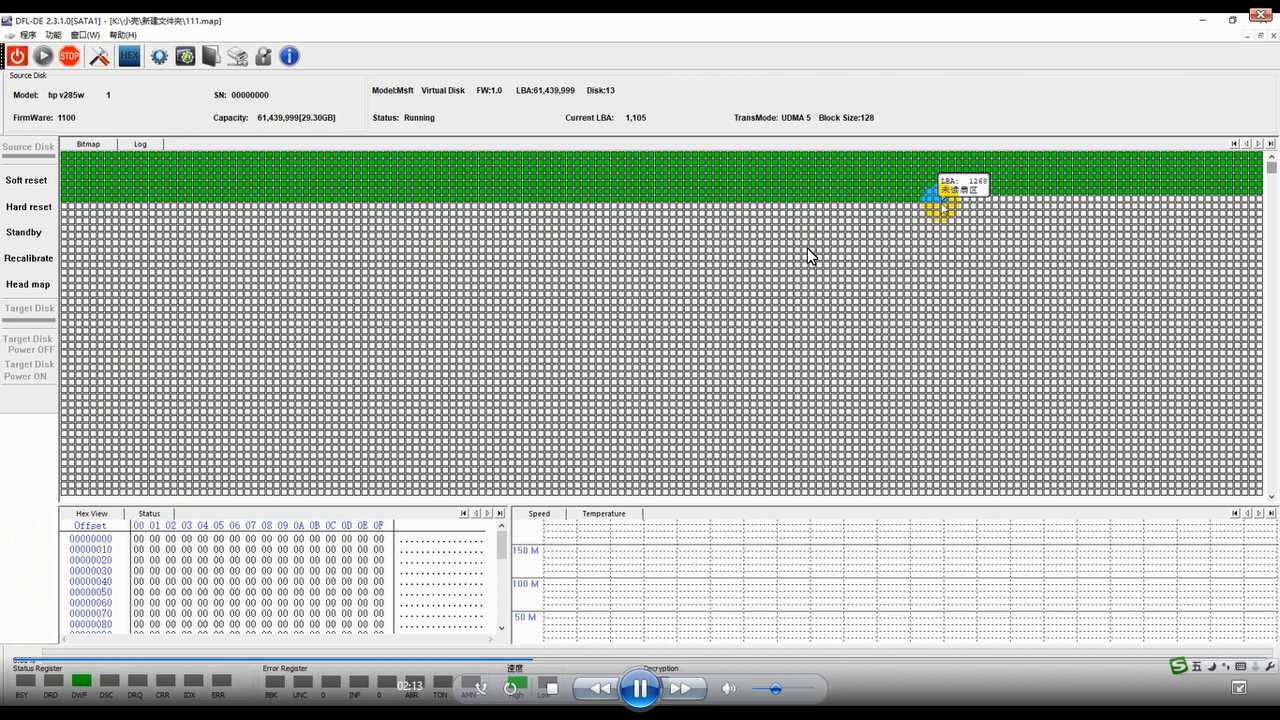
pyautogui.moveTo(944, 216)
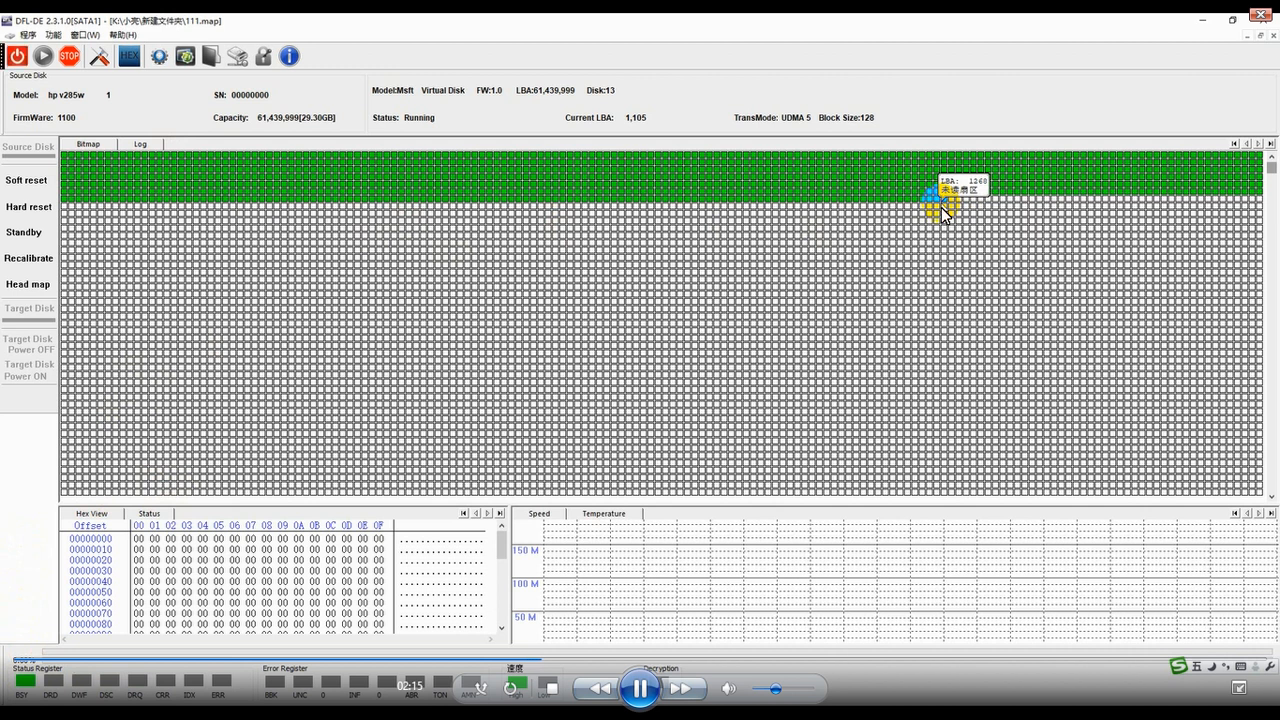
pyautogui.moveTo(878, 236)
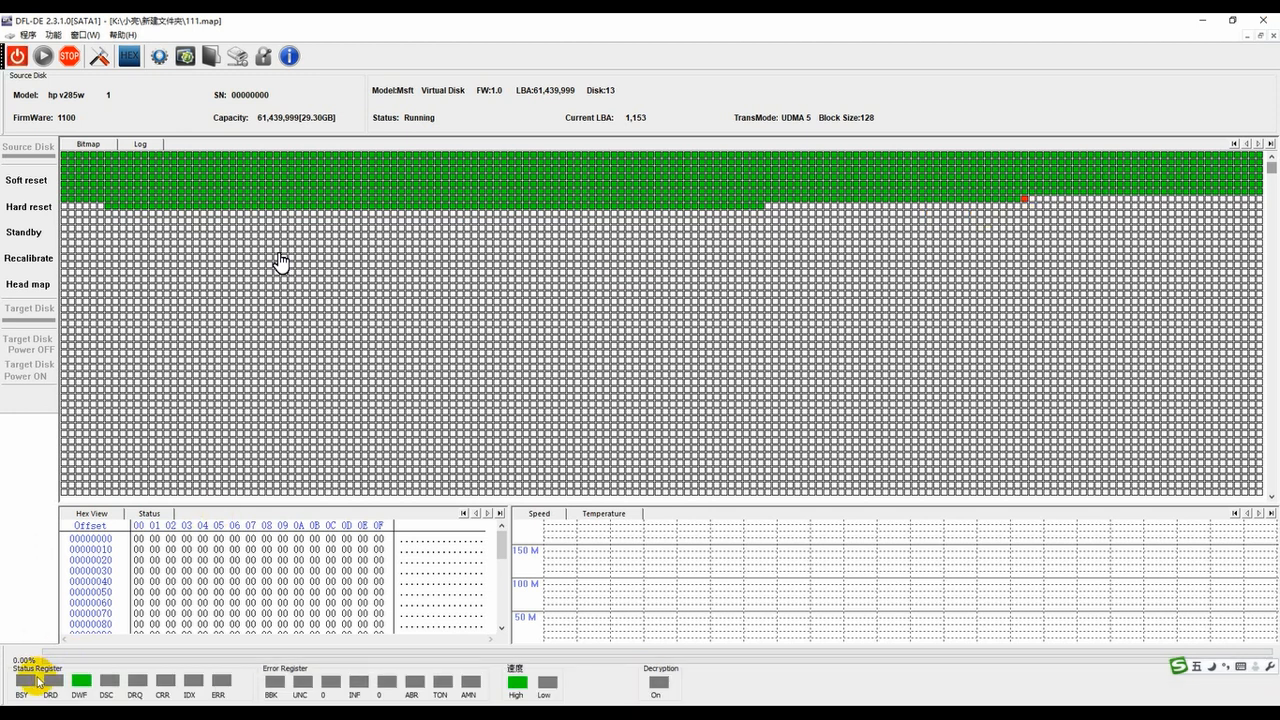
# - Show the Log with read time-outs and point out the latest Power Resetting entry
pyautogui.click(140, 144)
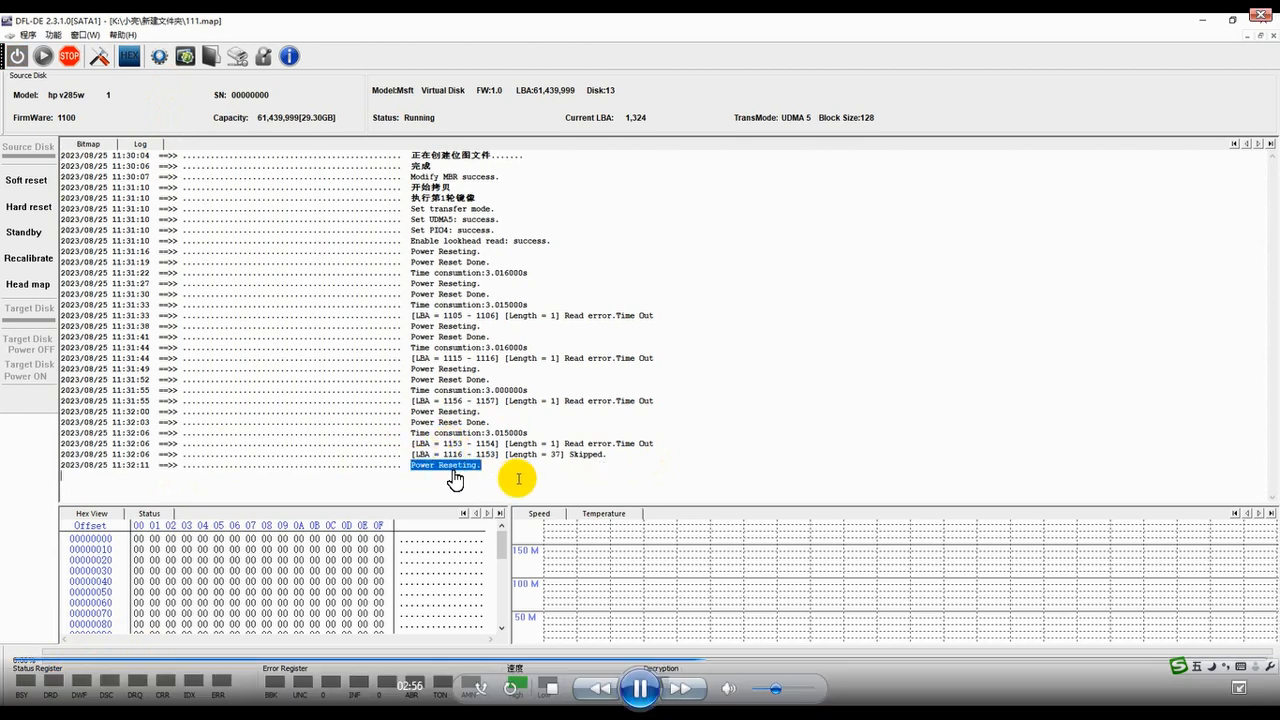
pyautogui.click(88, 144)
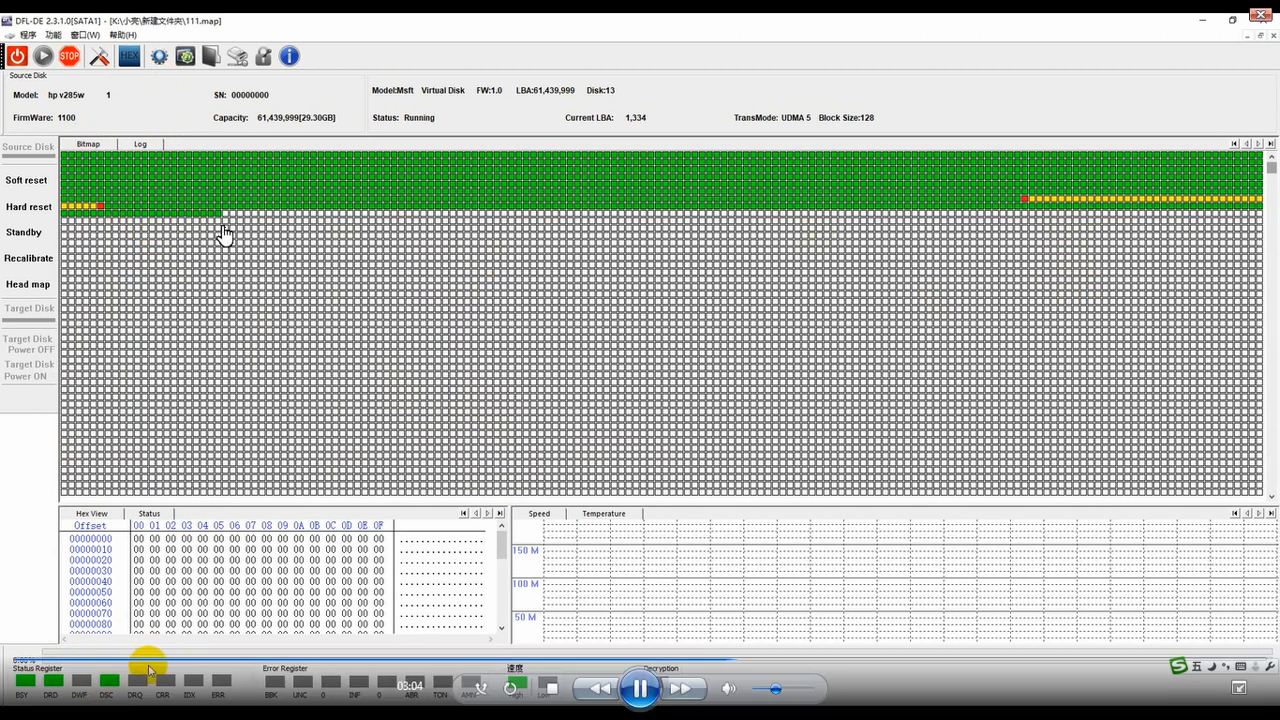
pyautogui.moveTo(398, 276)
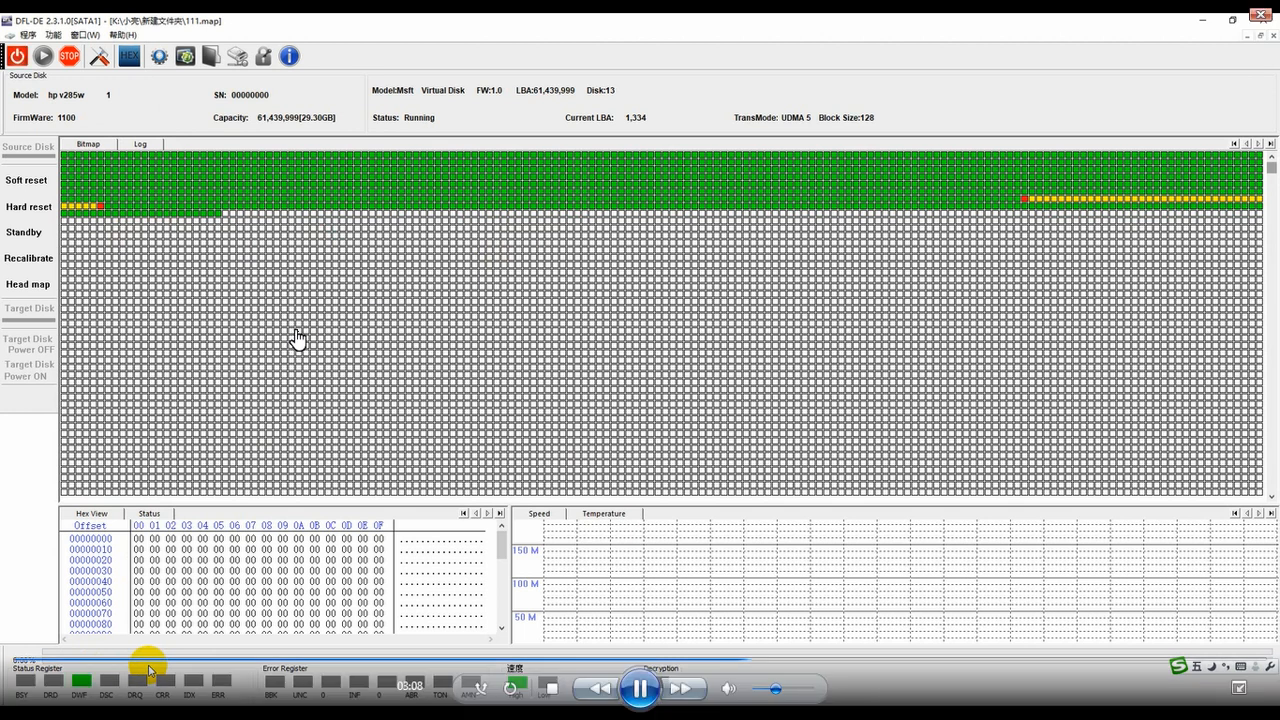
pyautogui.moveTo(96, 236)
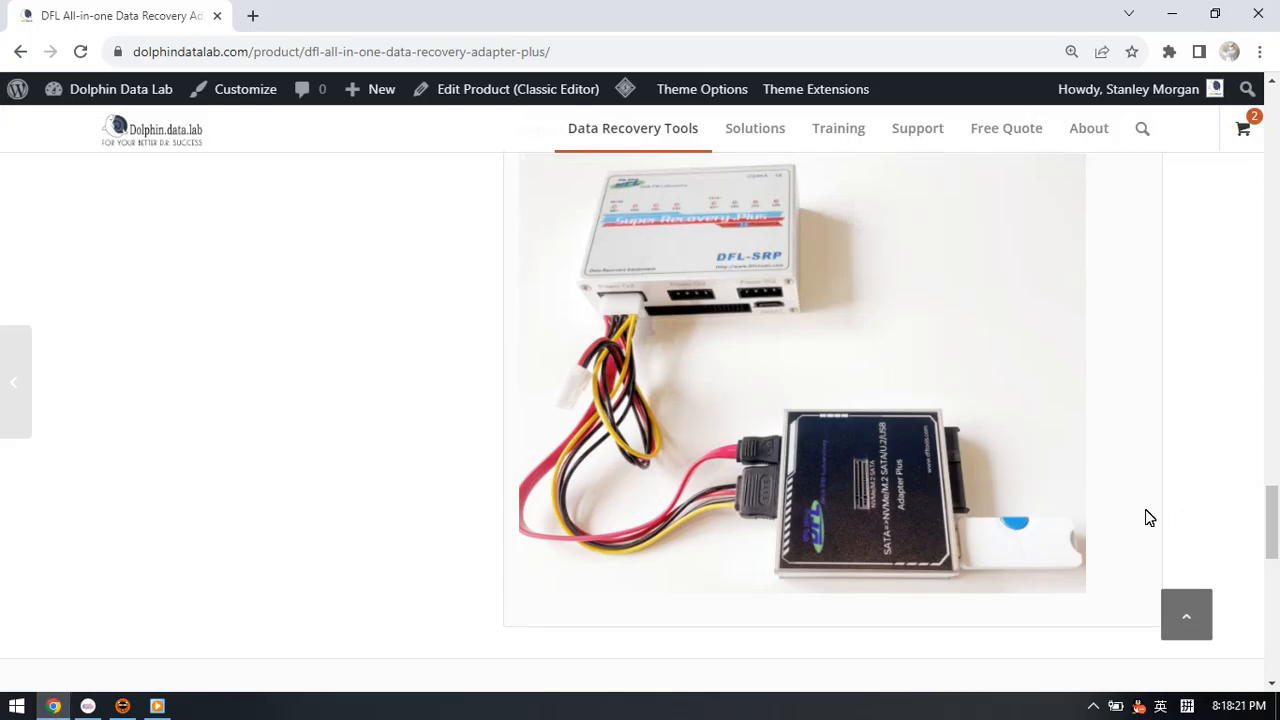
pyautogui.moveTo(1004, 548)
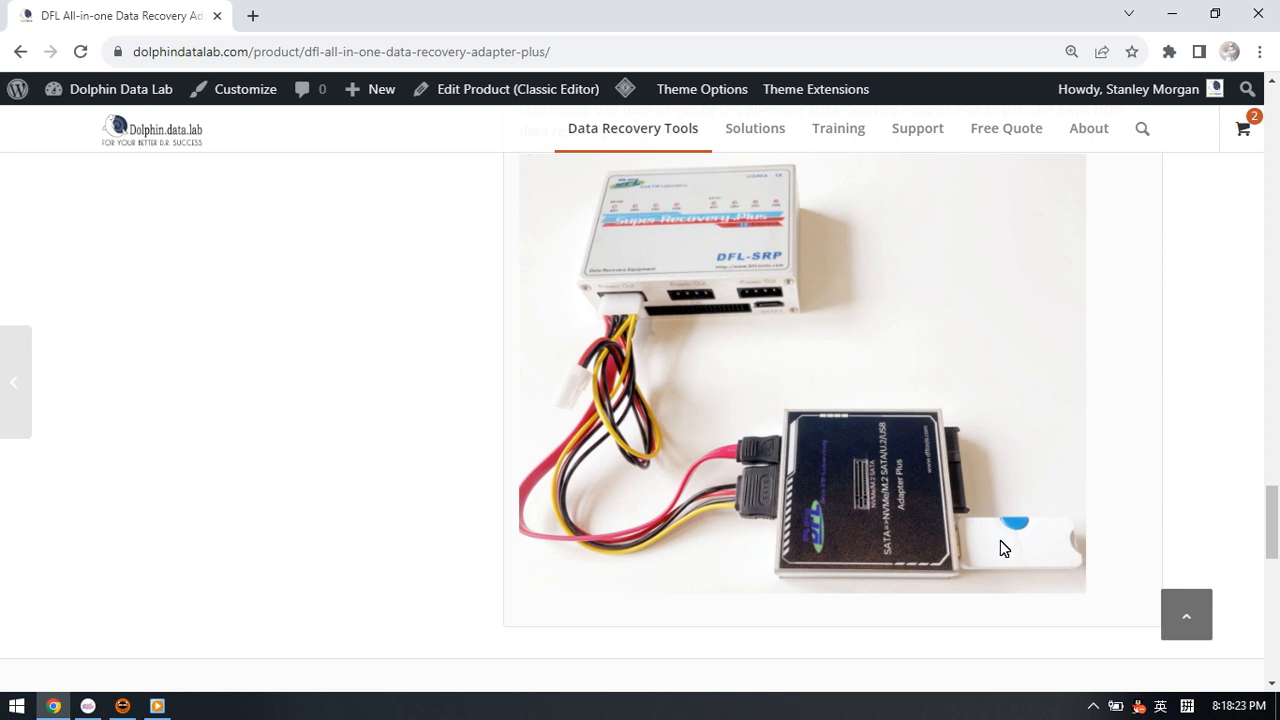
pyautogui.moveTo(1012, 556)
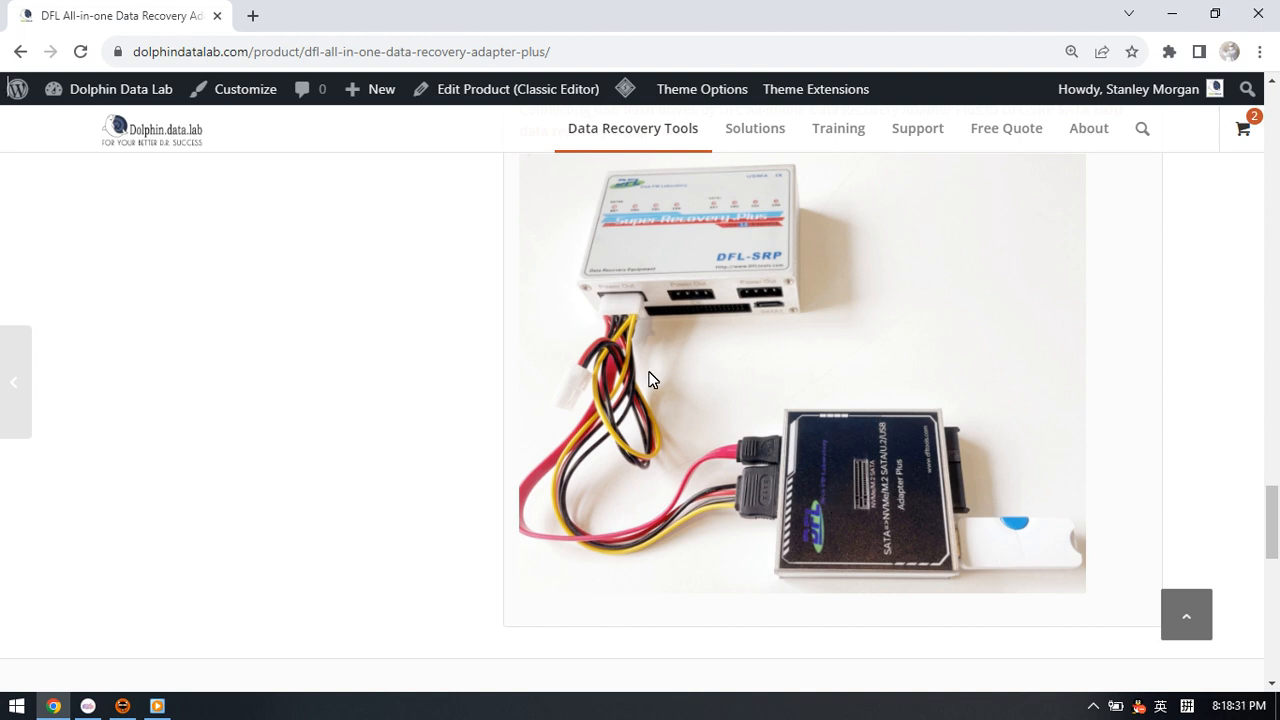
pyautogui.moveTo(746, 274)
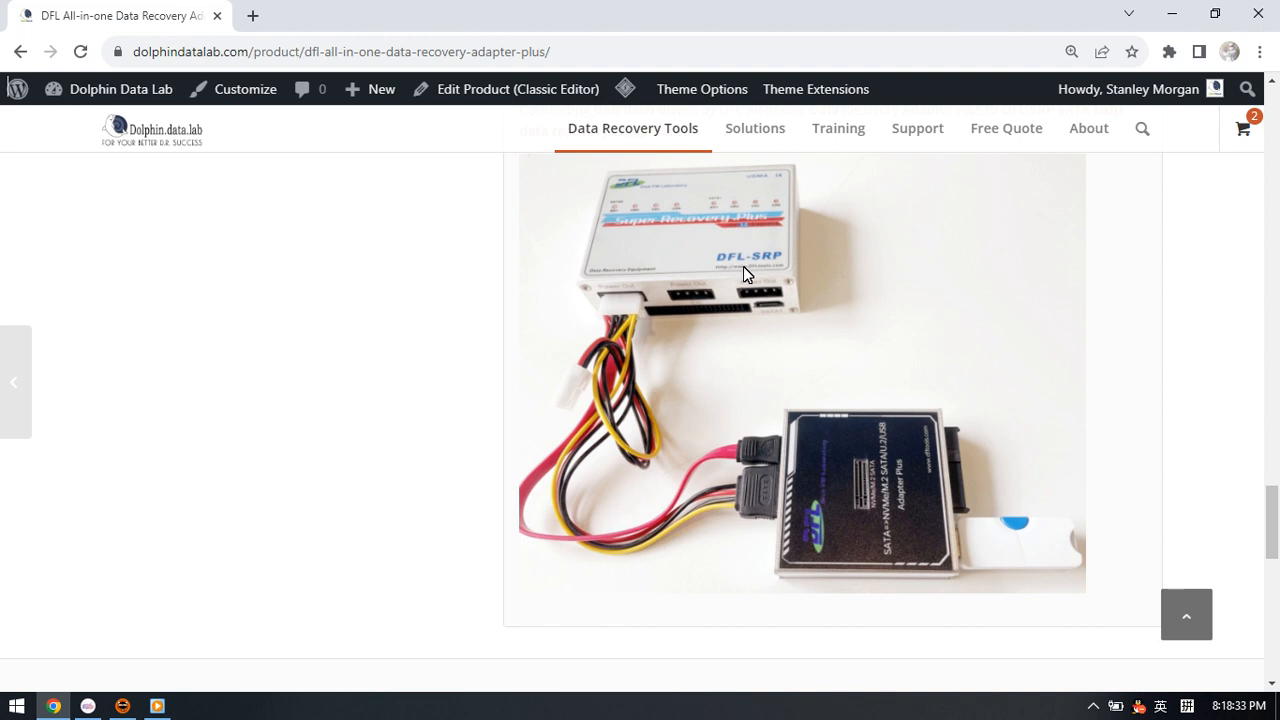
pyautogui.moveTo(776, 270)
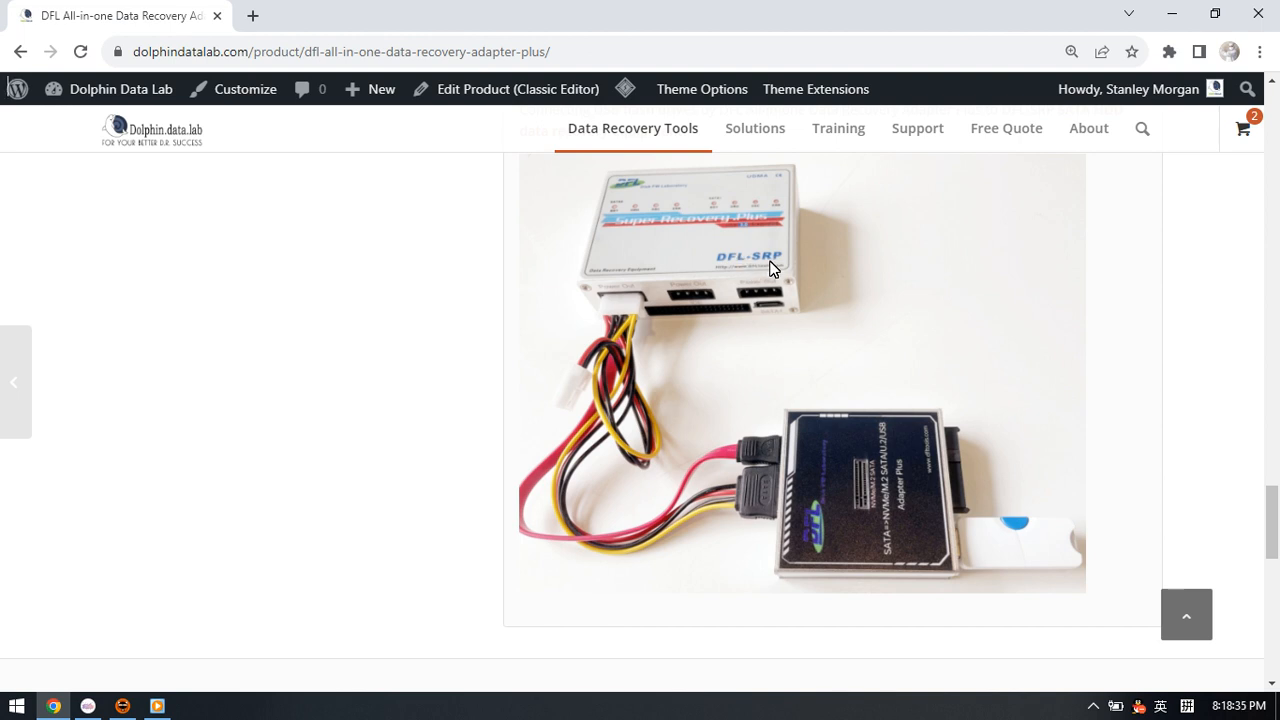
pyautogui.moveTo(976, 576)
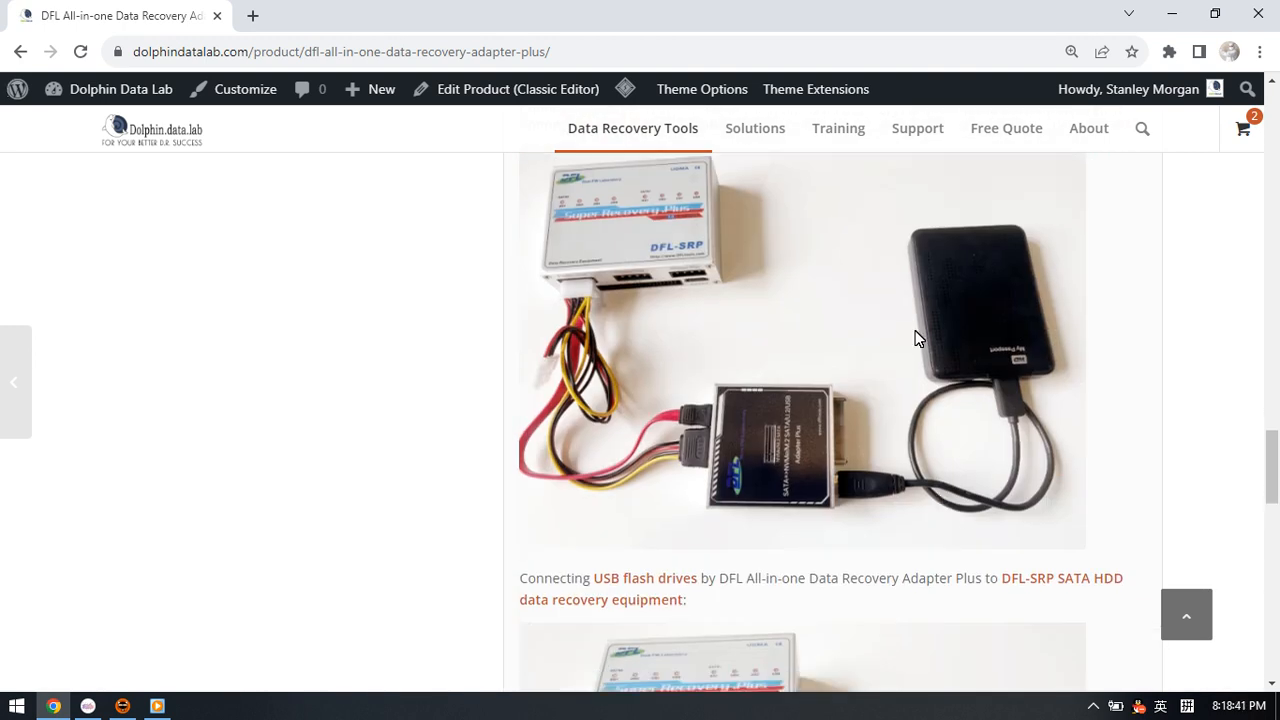
# - Scroll the Adapter Plus page through USB flash drive, portable hard drive and M.2 SSD connection photos
pyautogui.scroll(-3)
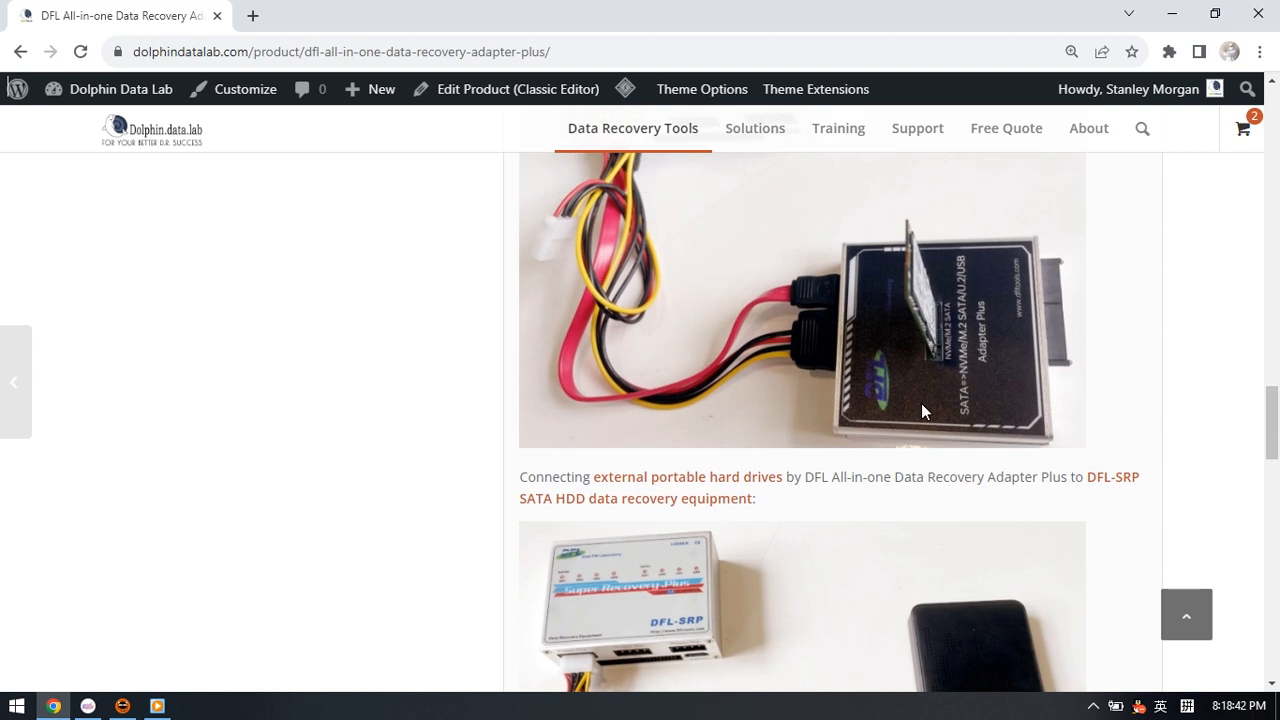
pyautogui.scroll(-3)
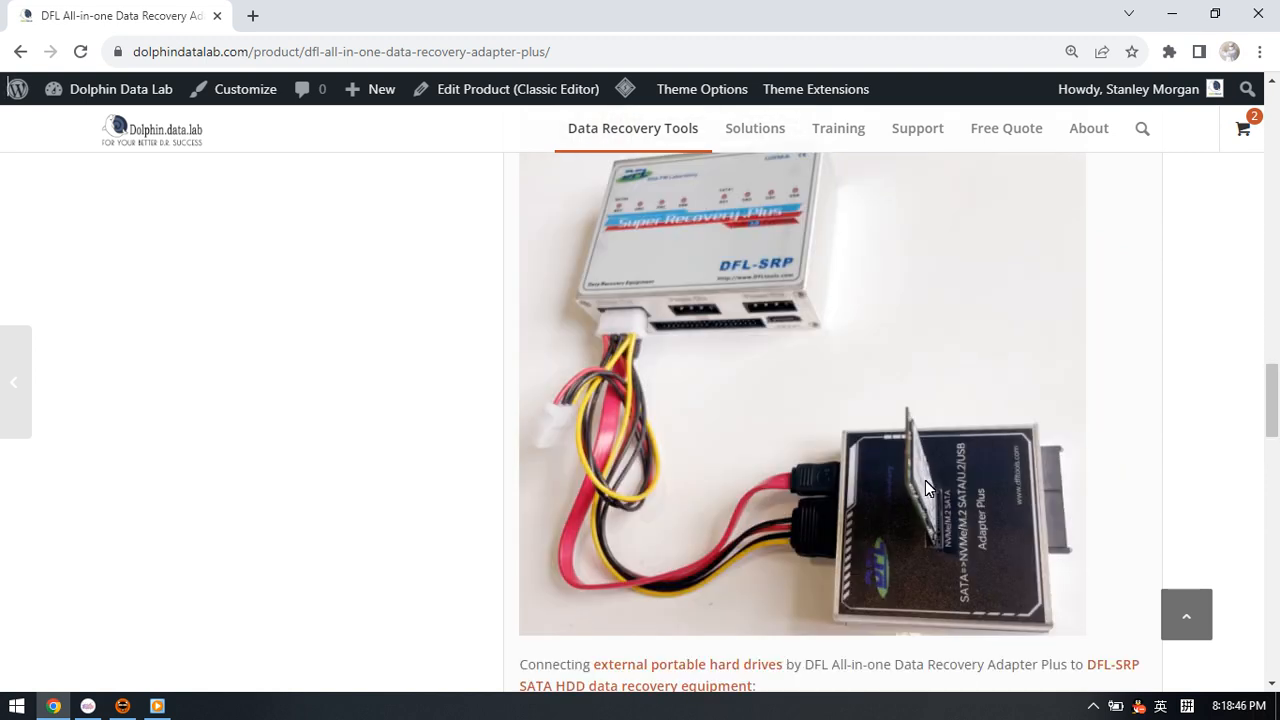
pyautogui.scroll(-3)
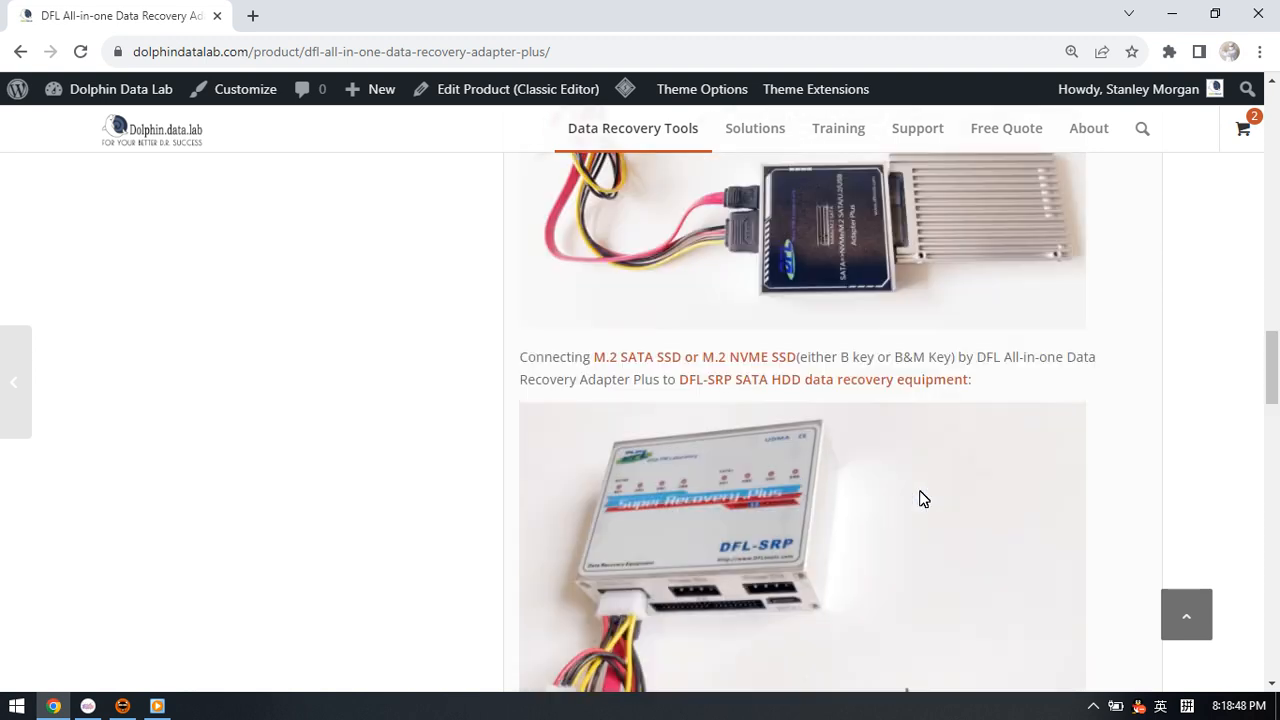
pyautogui.scroll(-3)
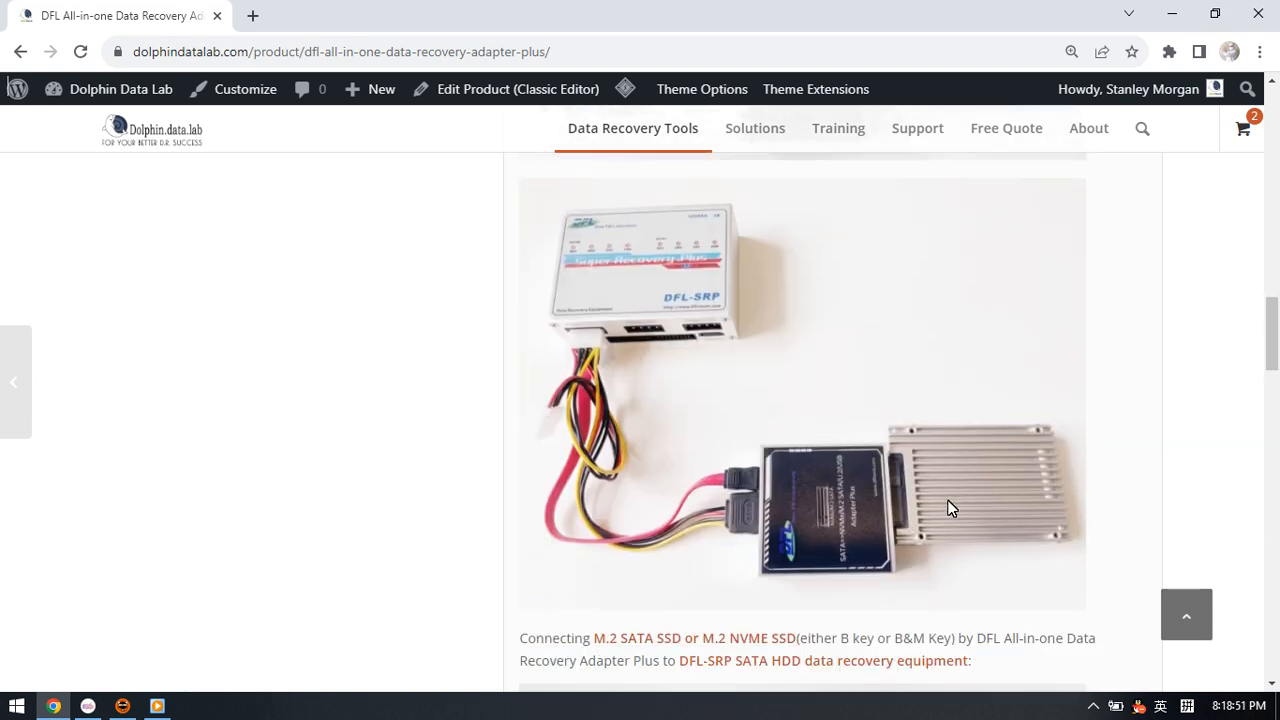
pyautogui.scroll(-3)
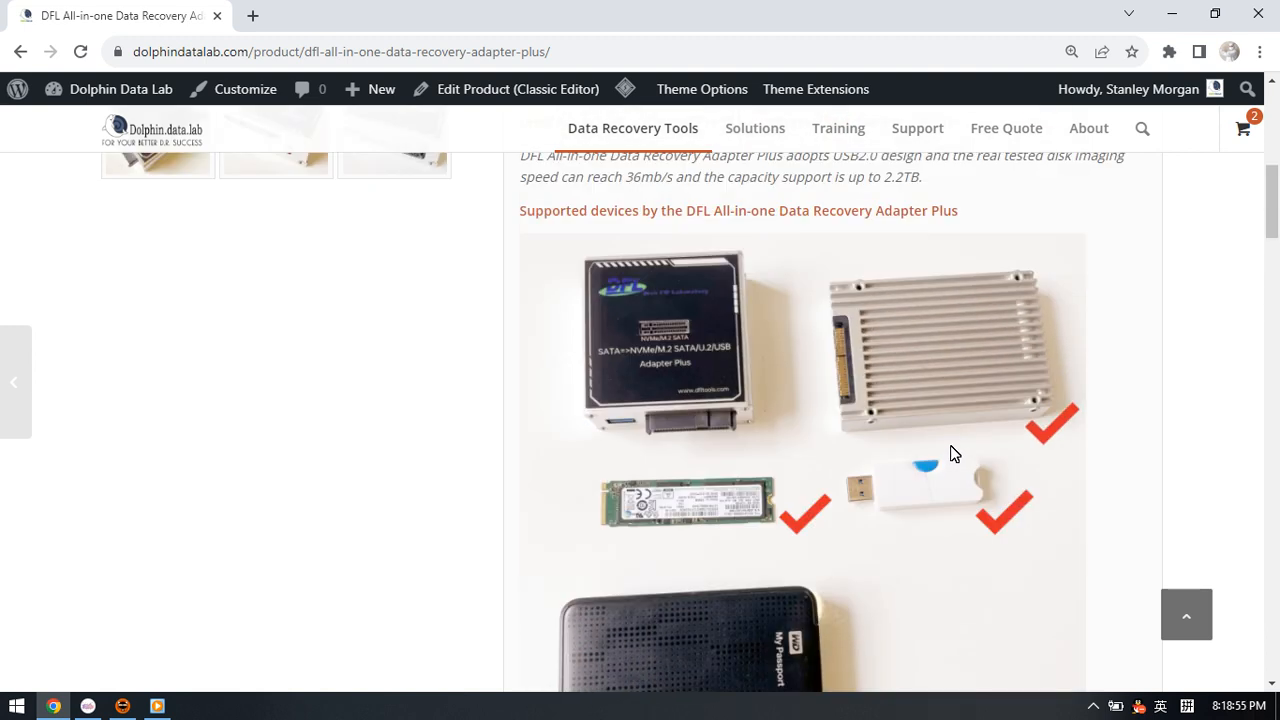
# - Scroll to show the supported-devices photo with each device check-marked in full
pyautogui.scroll(-3)
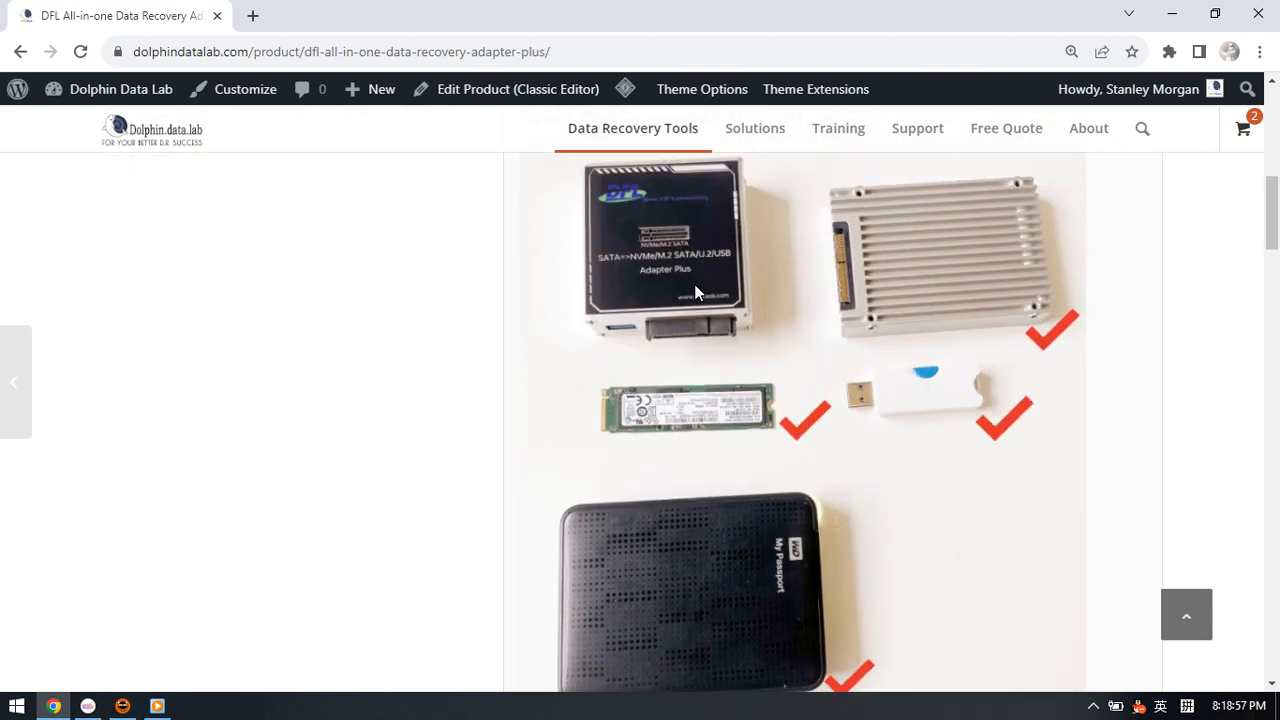
pyautogui.moveTo(956, 308)
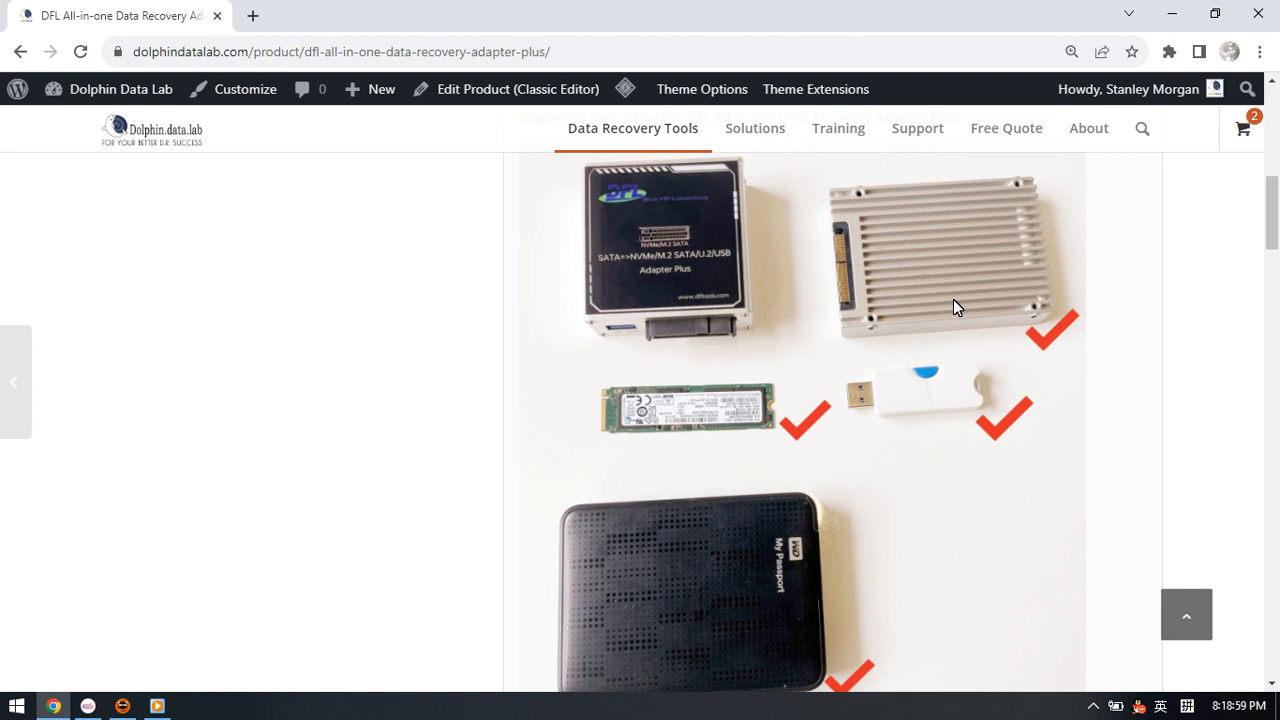
pyautogui.moveTo(928, 298)
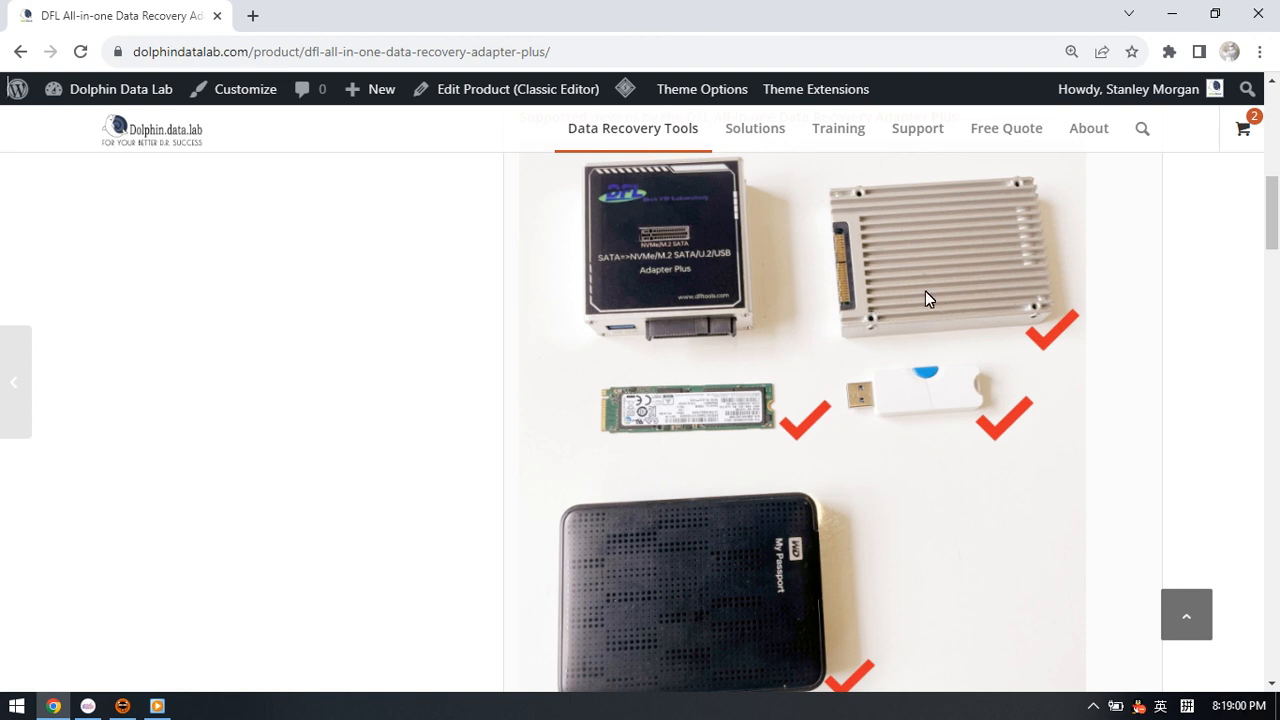
pyautogui.moveTo(748, 412)
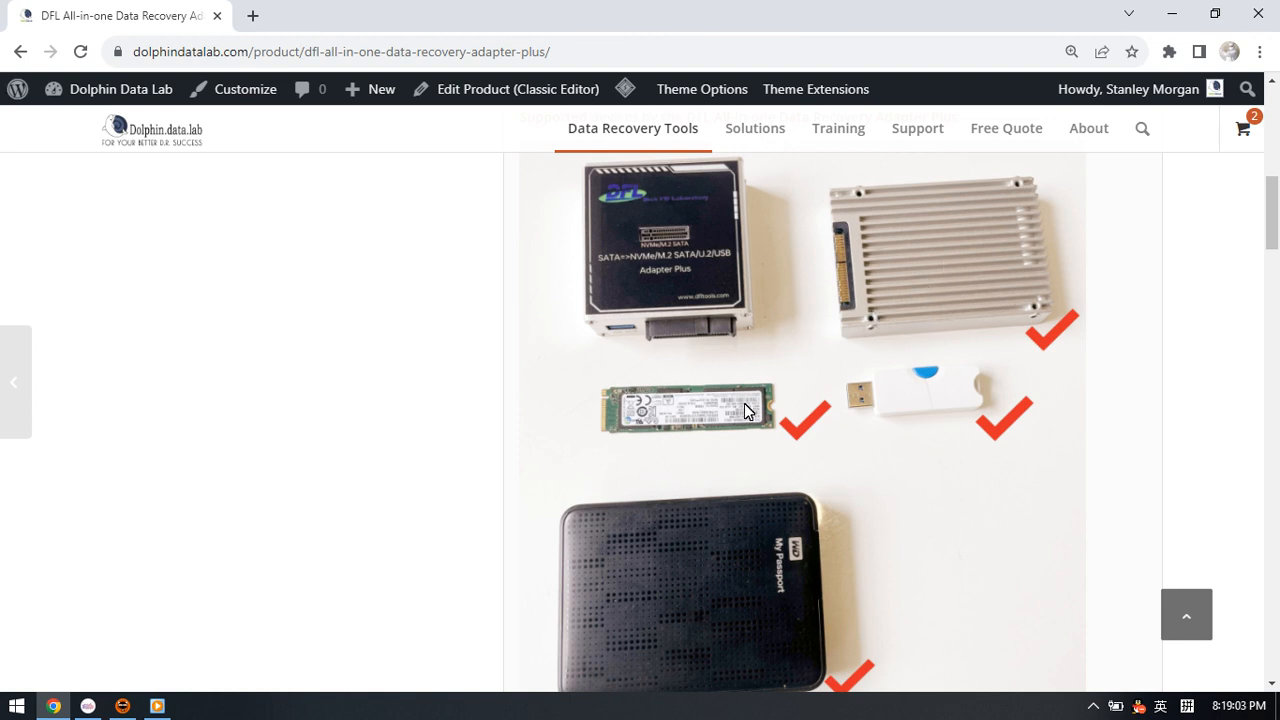
pyautogui.moveTo(812, 570)
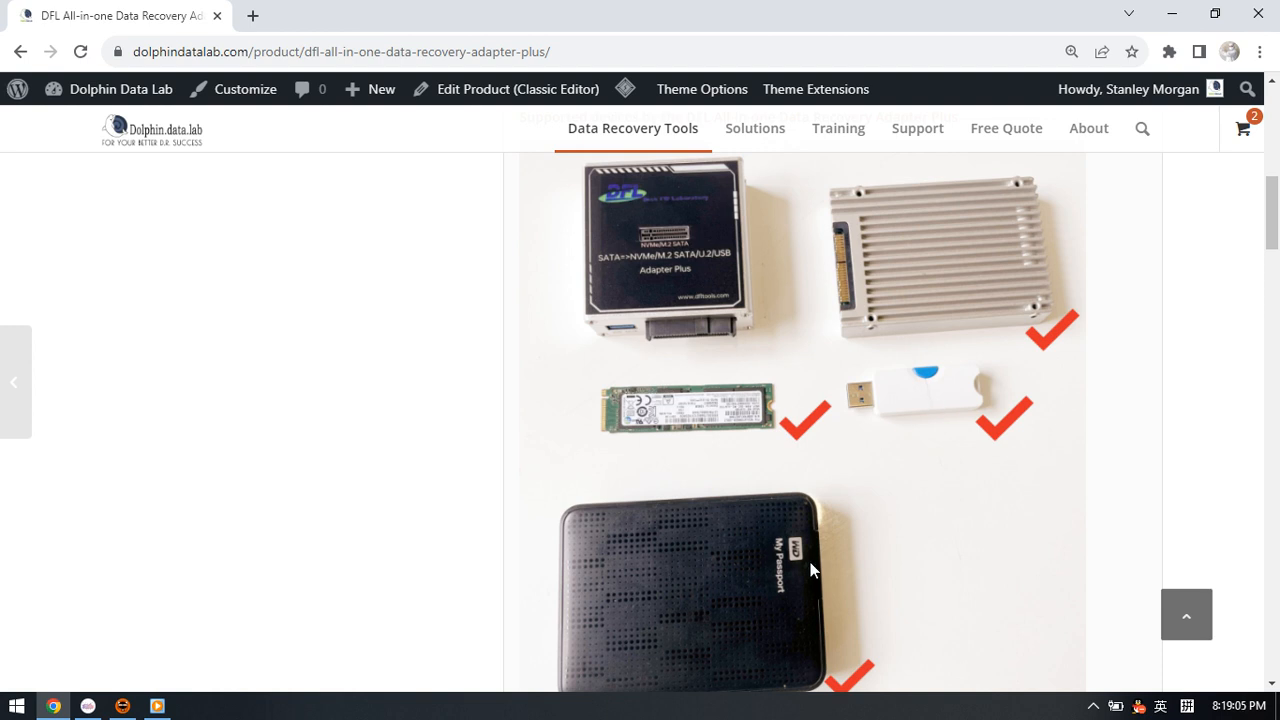
pyautogui.moveTo(748, 610)
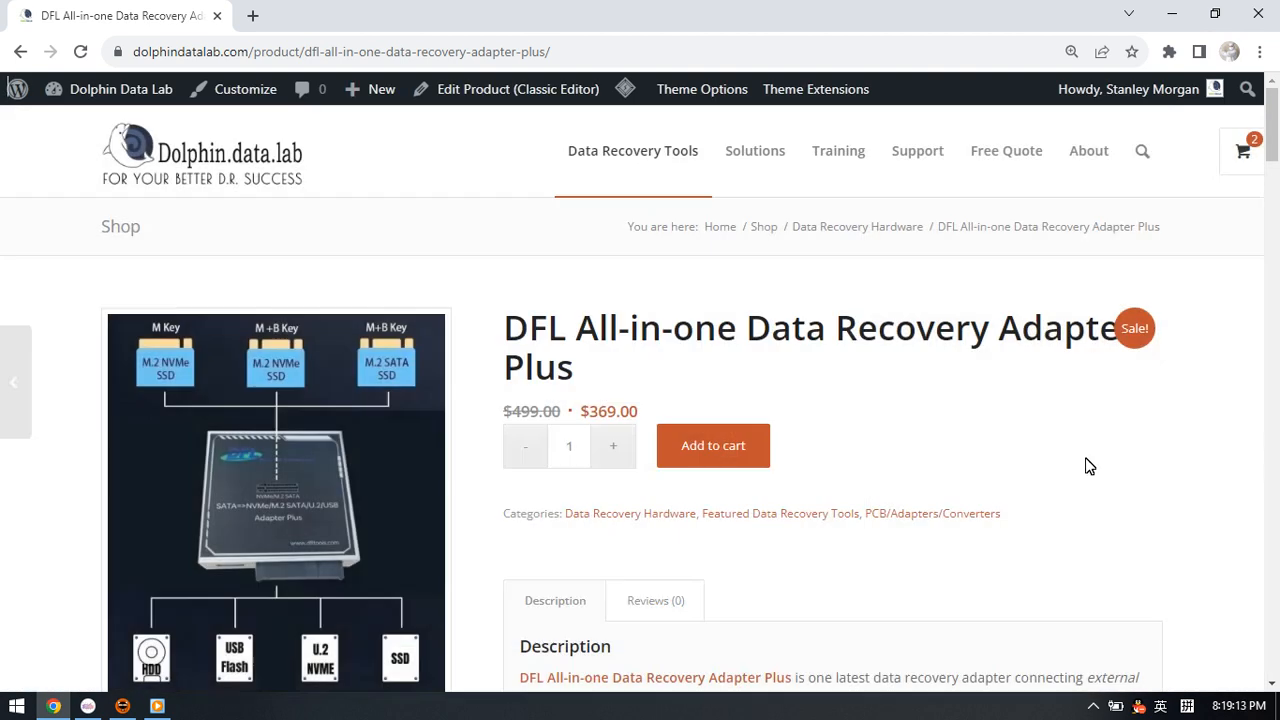
# - Scroll the adapter product page down to the U.2 SSD connection photo and caption
pyautogui.scroll(-3)
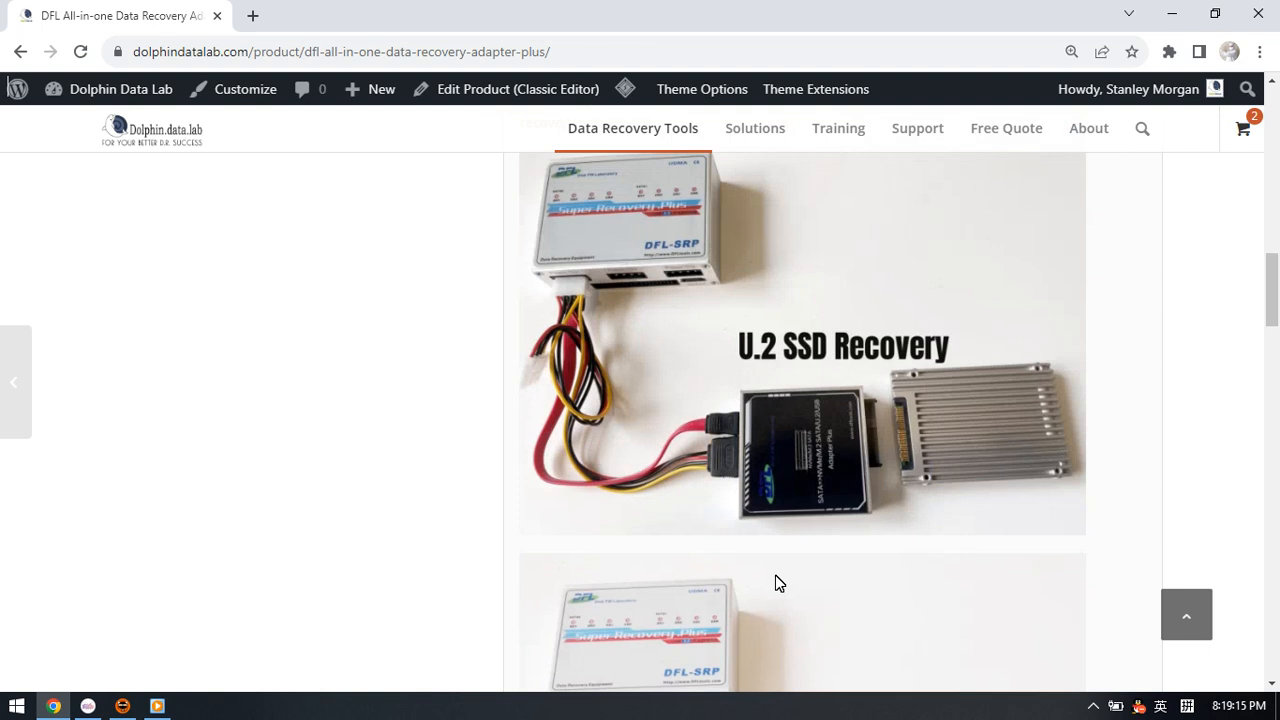
pyautogui.scroll(-3)
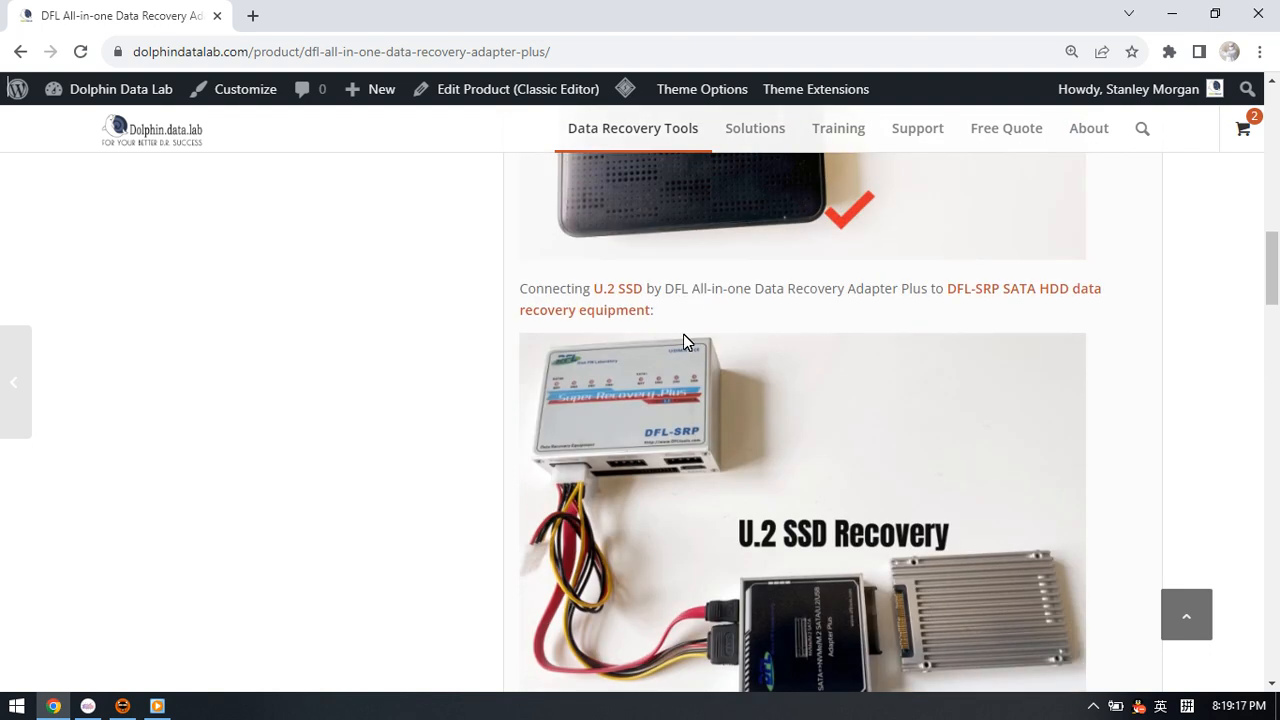
pyautogui.moveTo(744, 456)
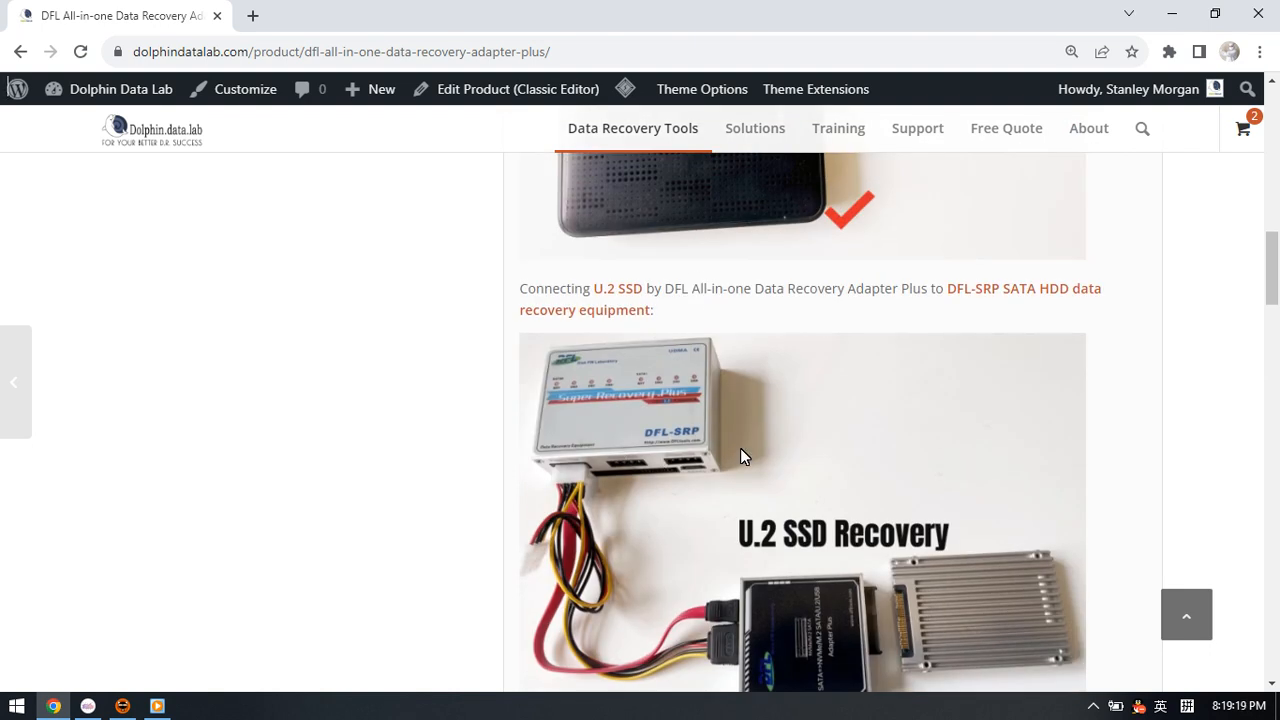
pyautogui.moveTo(680, 424)
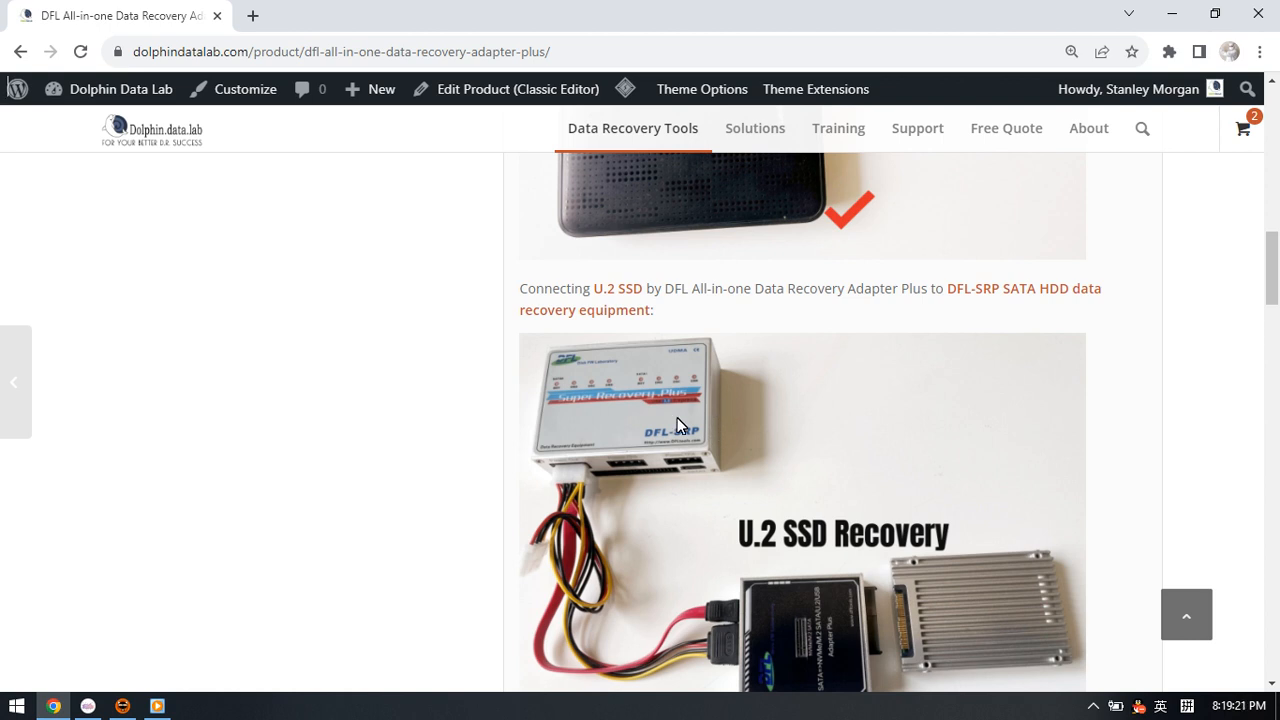
pyautogui.moveTo(712, 432)
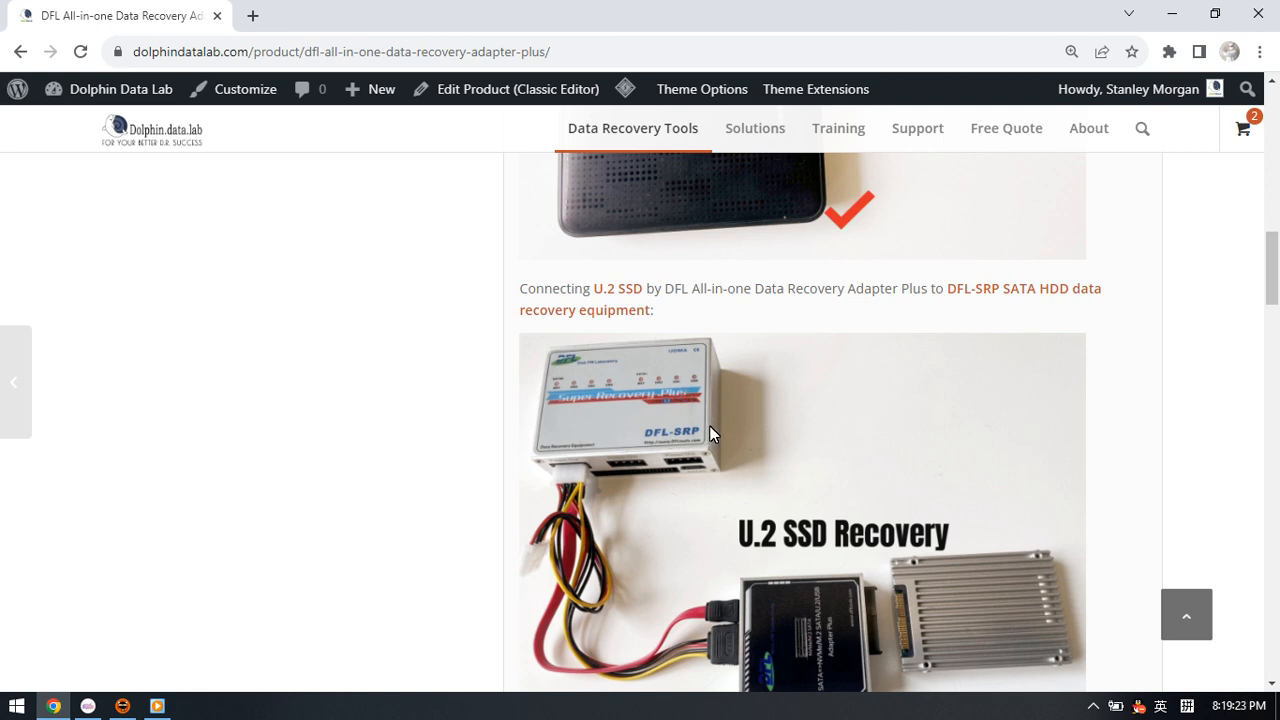
pyautogui.moveTo(672, 452)
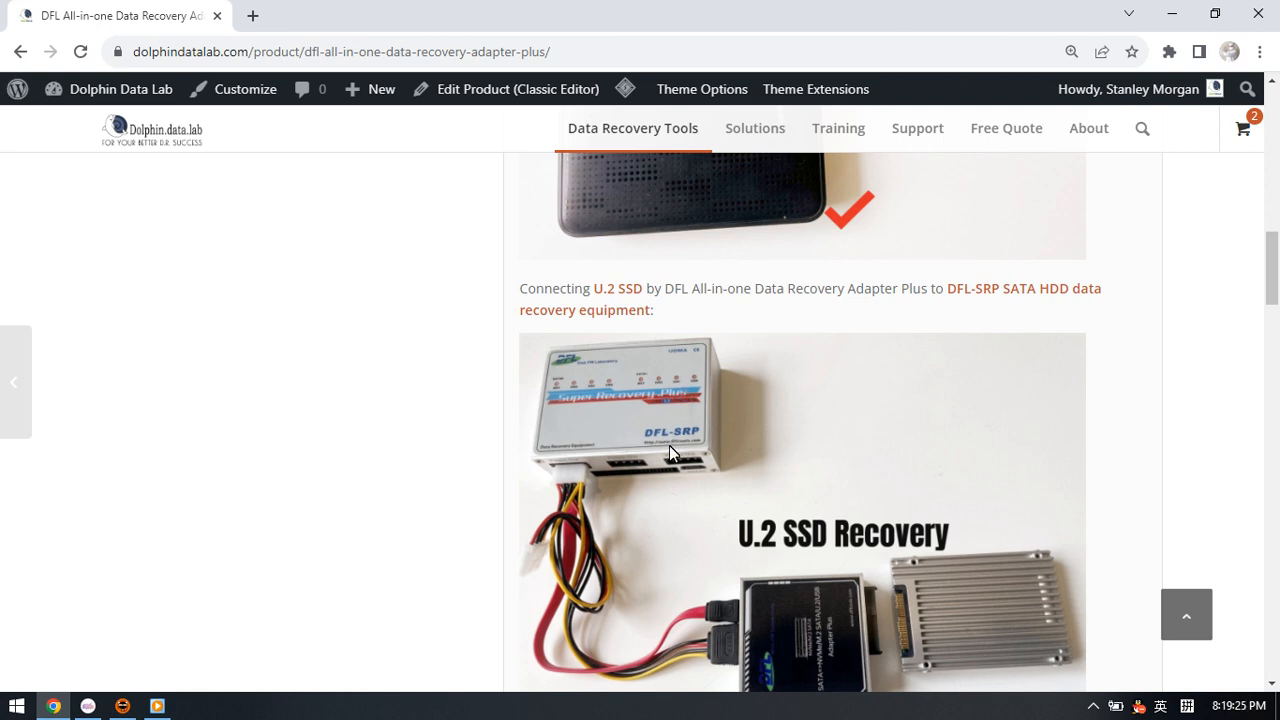